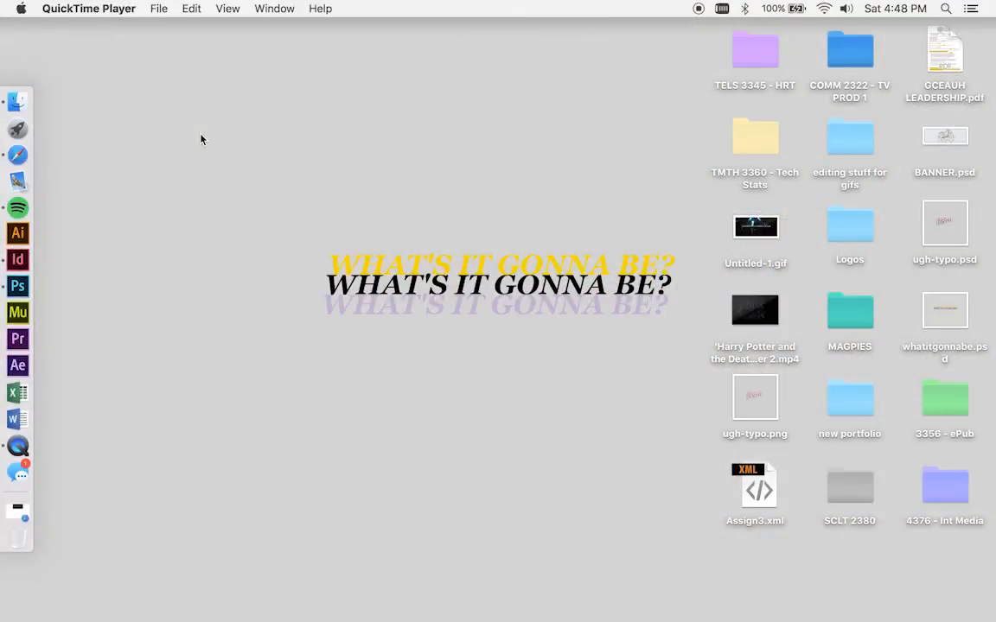
mouse_move(18, 510)
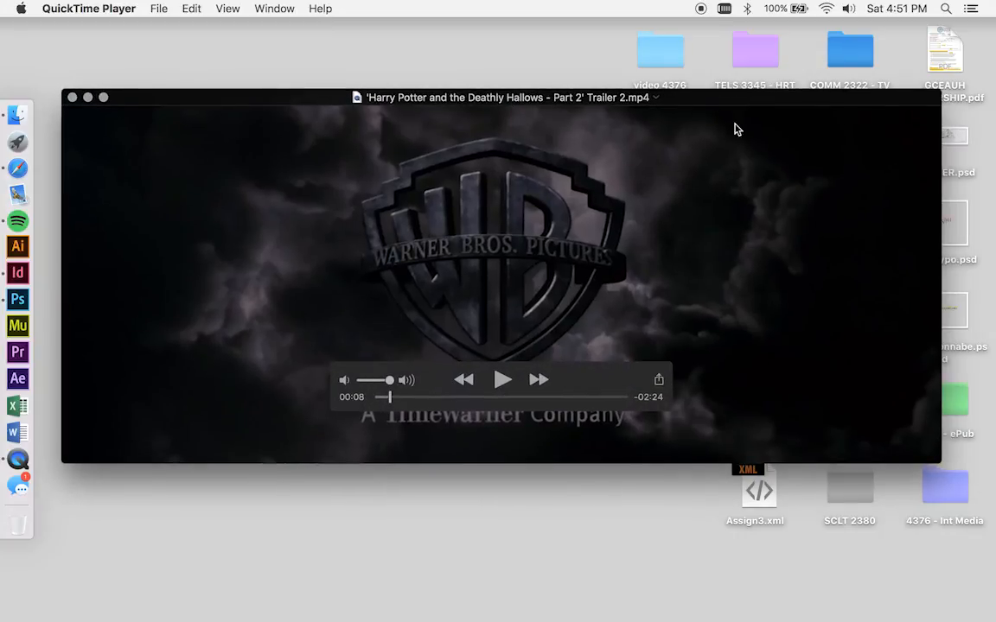
Play the Harry Potter trailer and scrub ahead to find the scene to use.
left_click(501, 380)
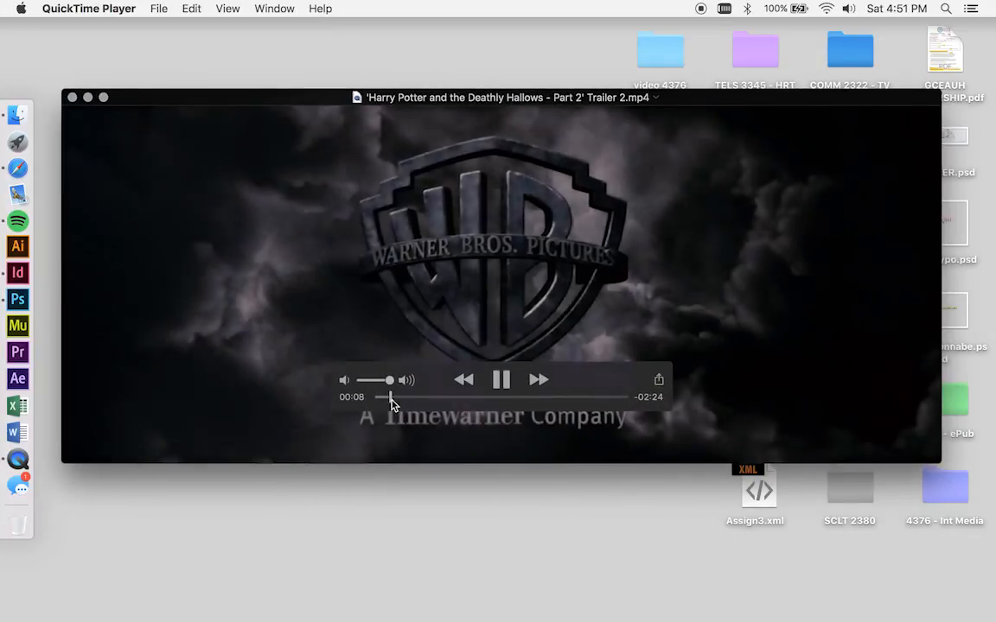
left_click_drag(389, 396, 418, 396)
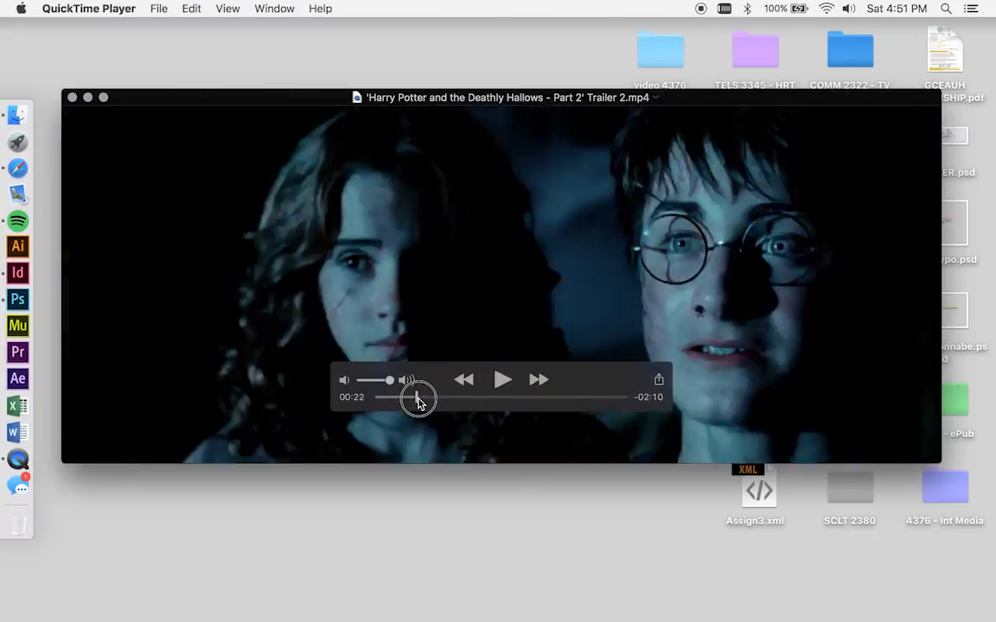
left_click_drag(418, 397, 450, 396)
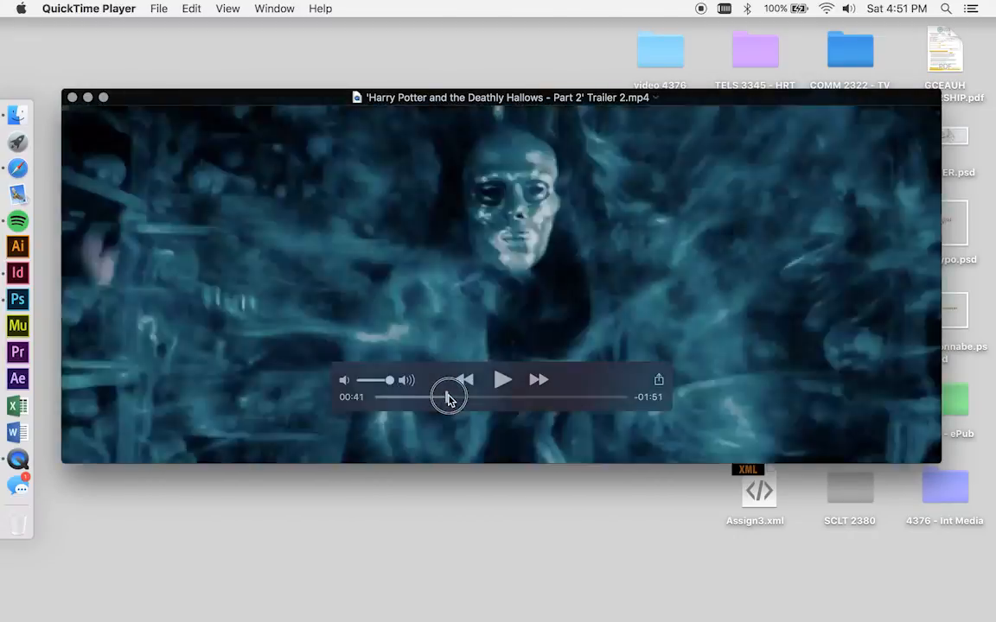
left_click_drag(450, 396, 422, 396)
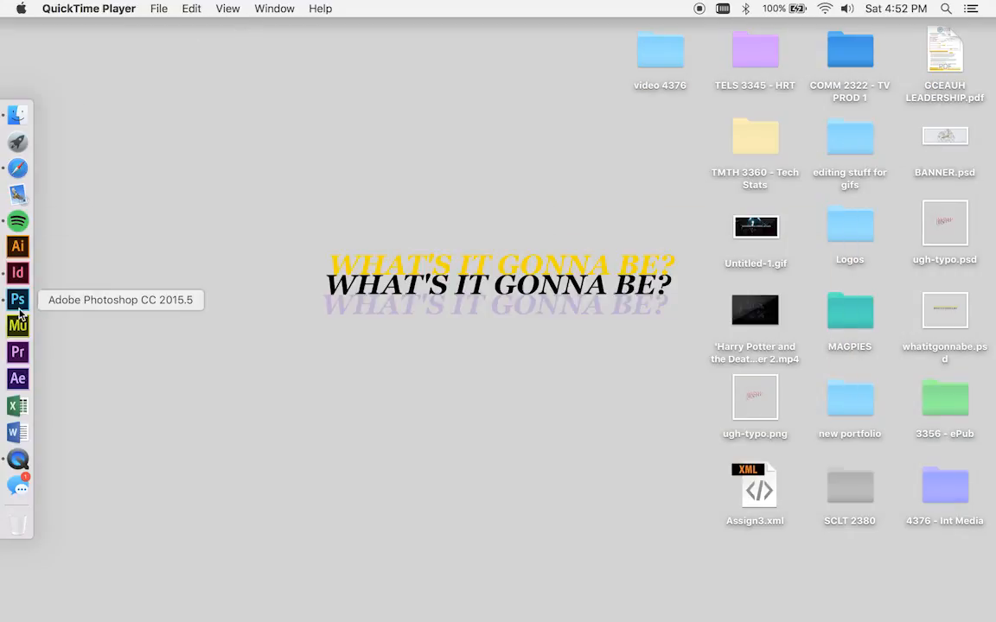
Launch Photoshop and import the trailer MP4 from the Desktop via Video Frames to Layers.
left_click(17, 299)
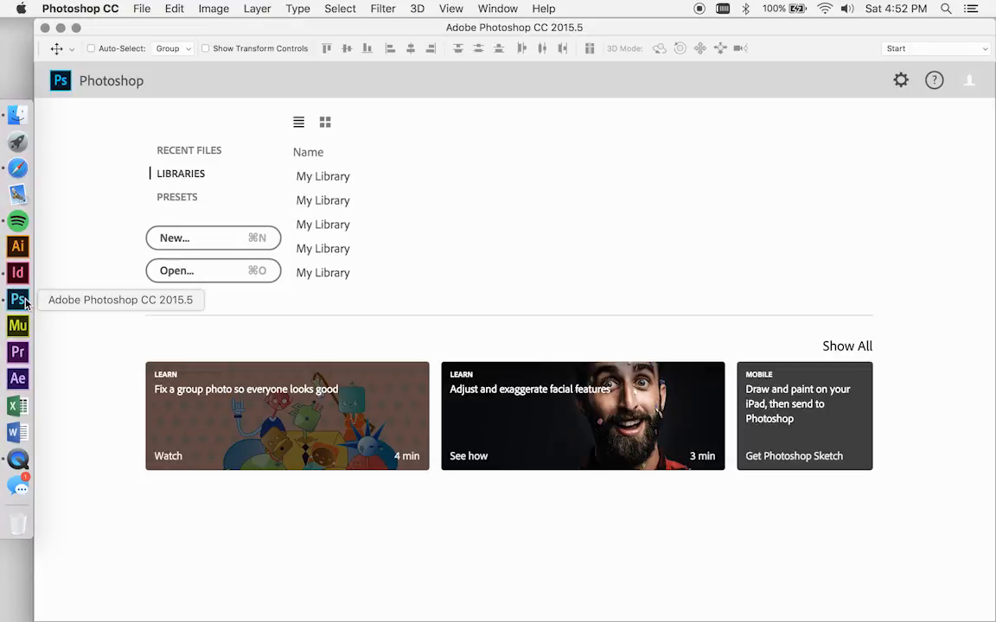
mouse_move(170, 8)
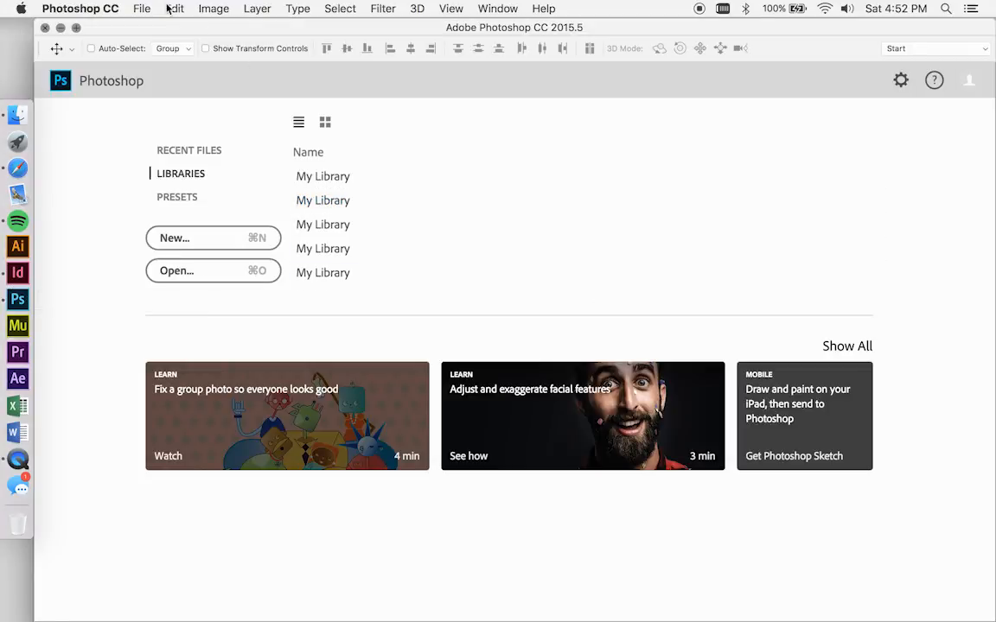
left_click(142, 9)
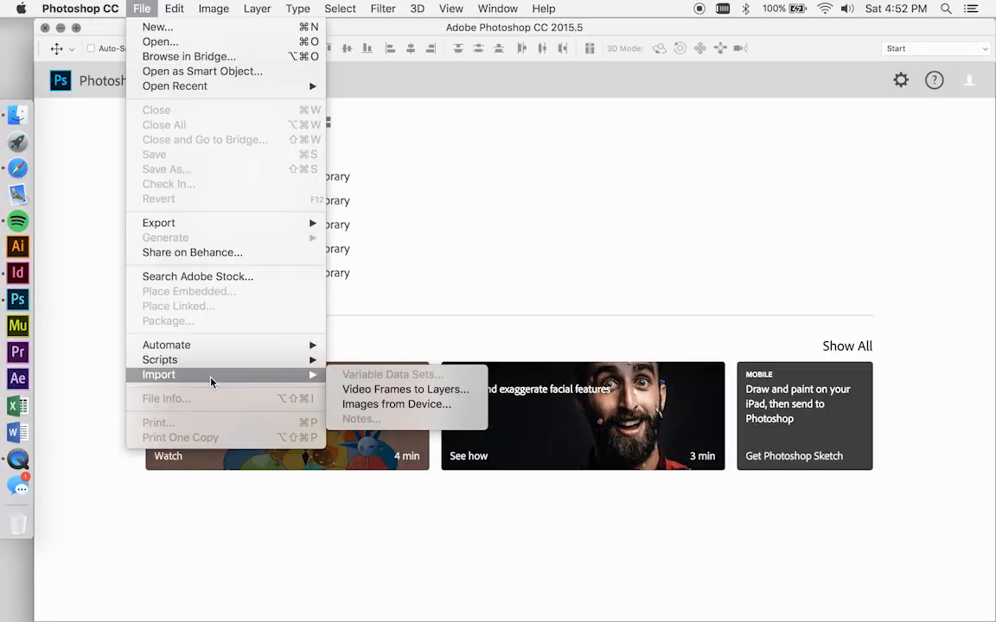
mouse_move(405, 389)
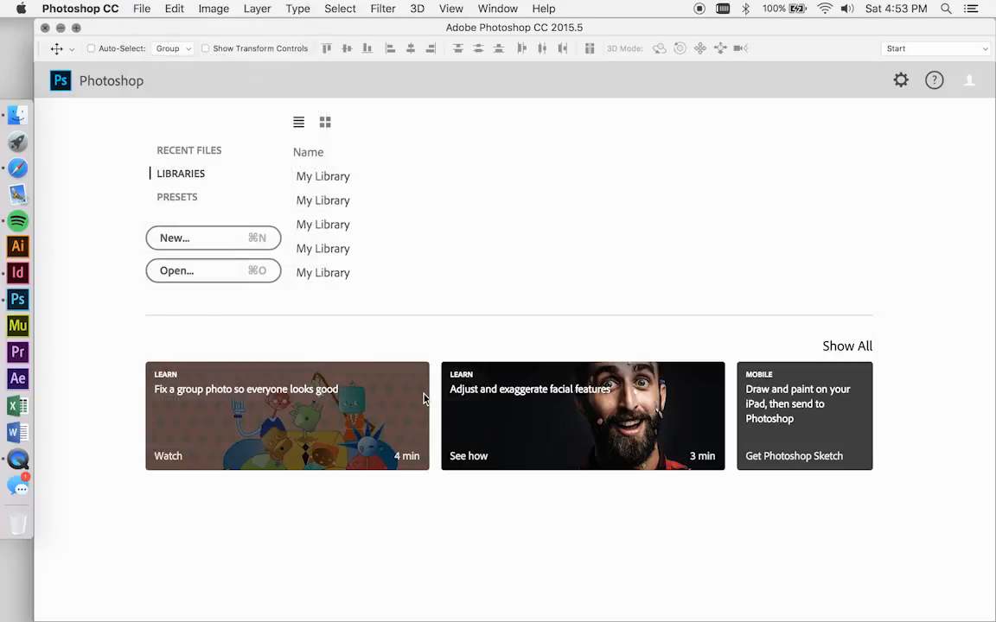
left_click(176, 270)
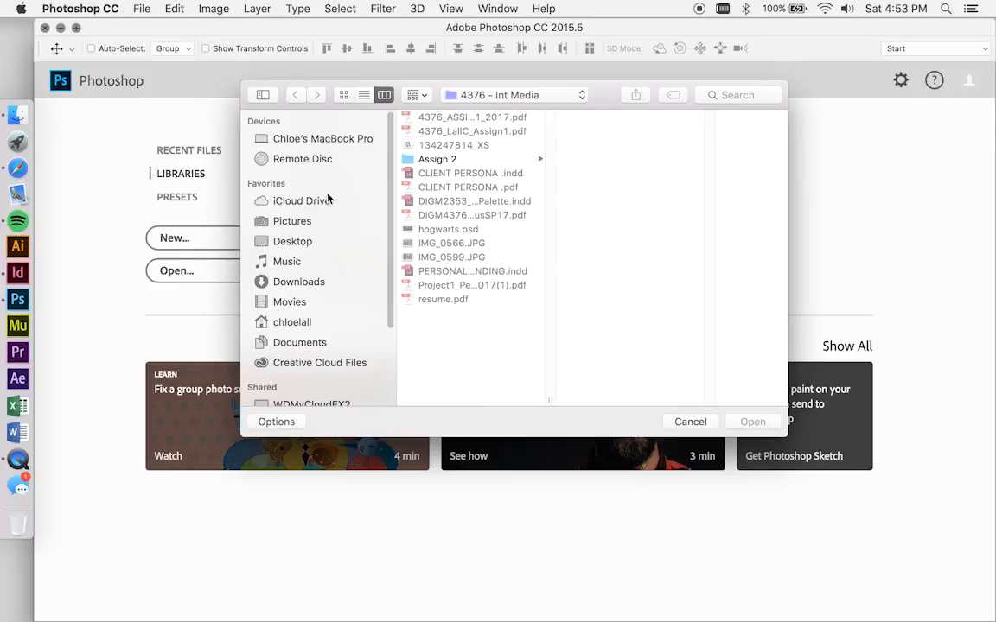
left_click(292, 242)
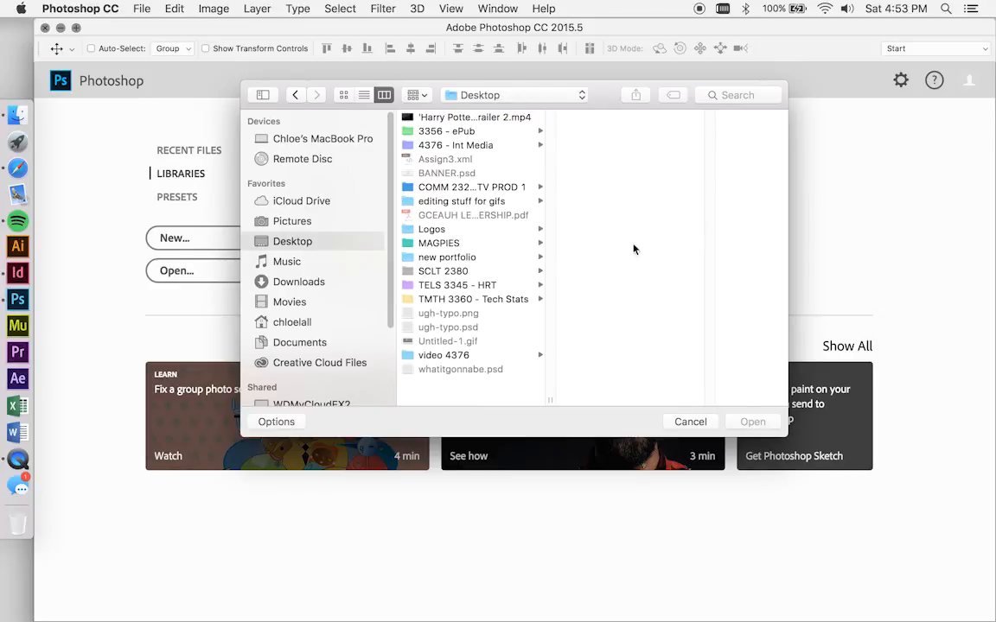
left_click(474, 118)
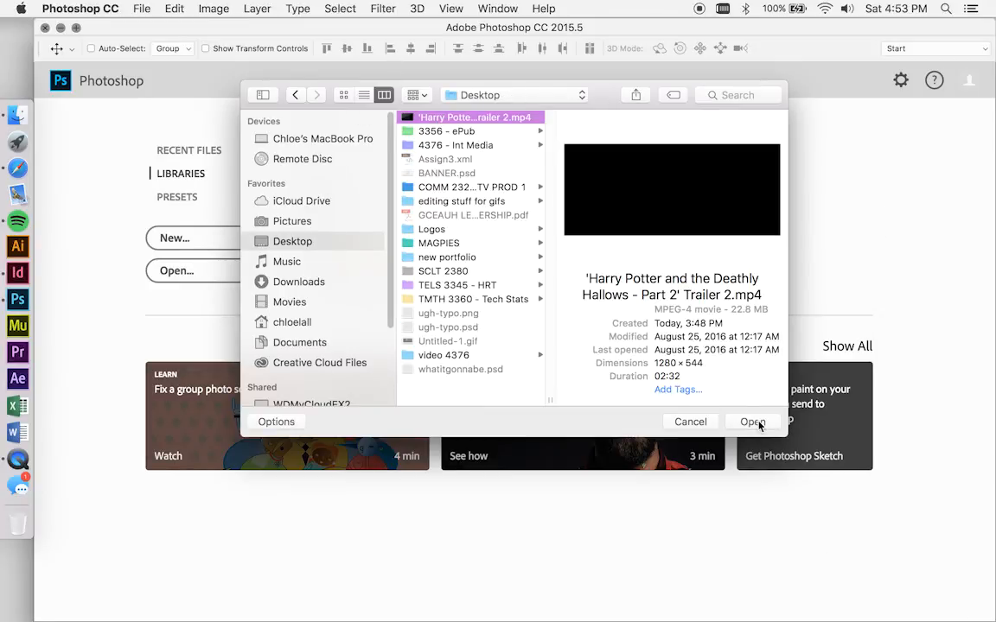
left_click(752, 422)
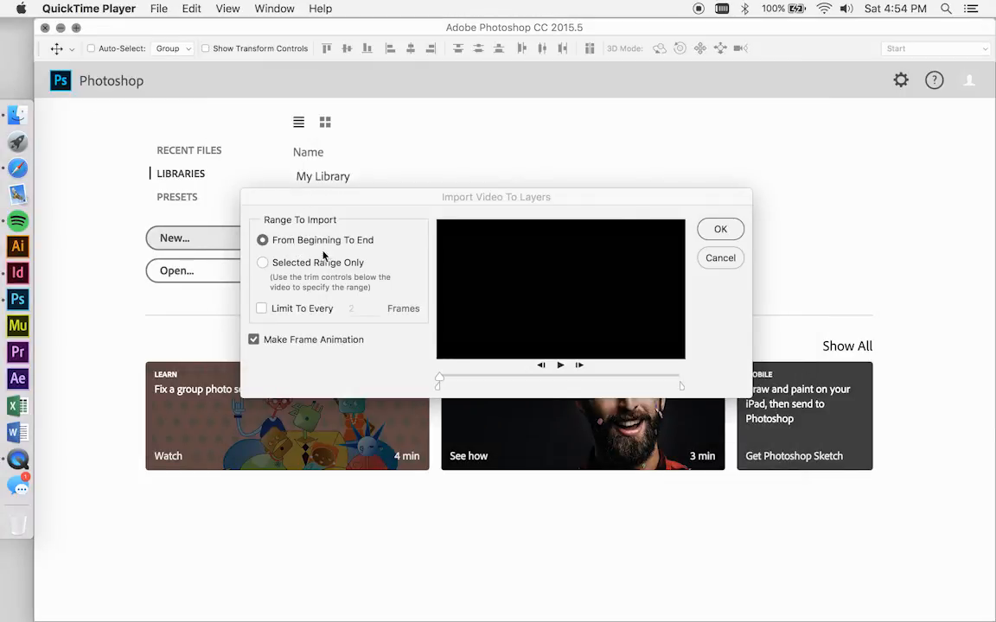
Choose Selected Range Only and scrub the preview forward through the clip.
left_click(263, 263)
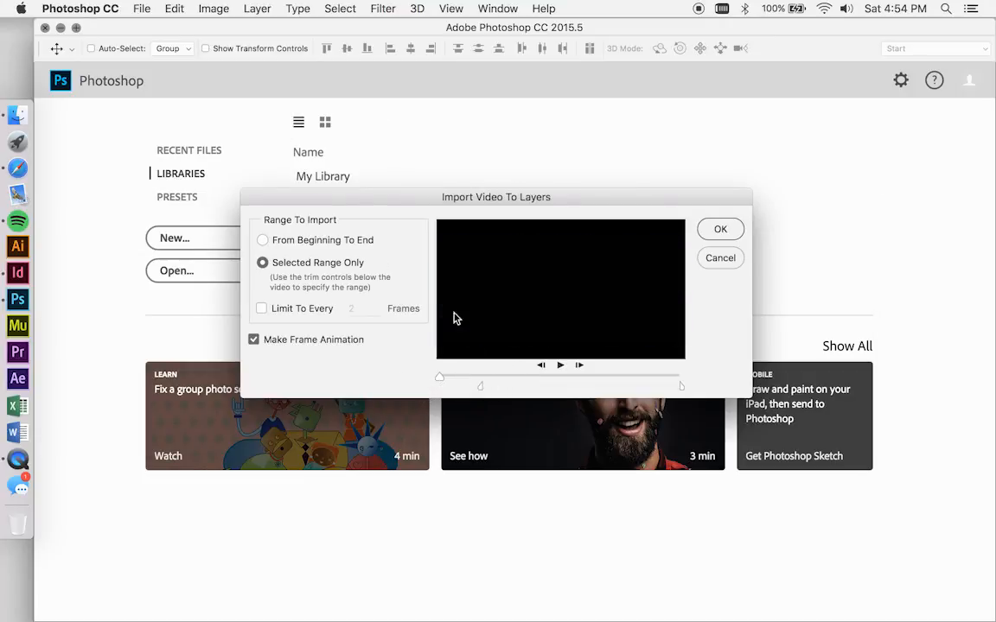
left_click_drag(439, 386, 487, 385)
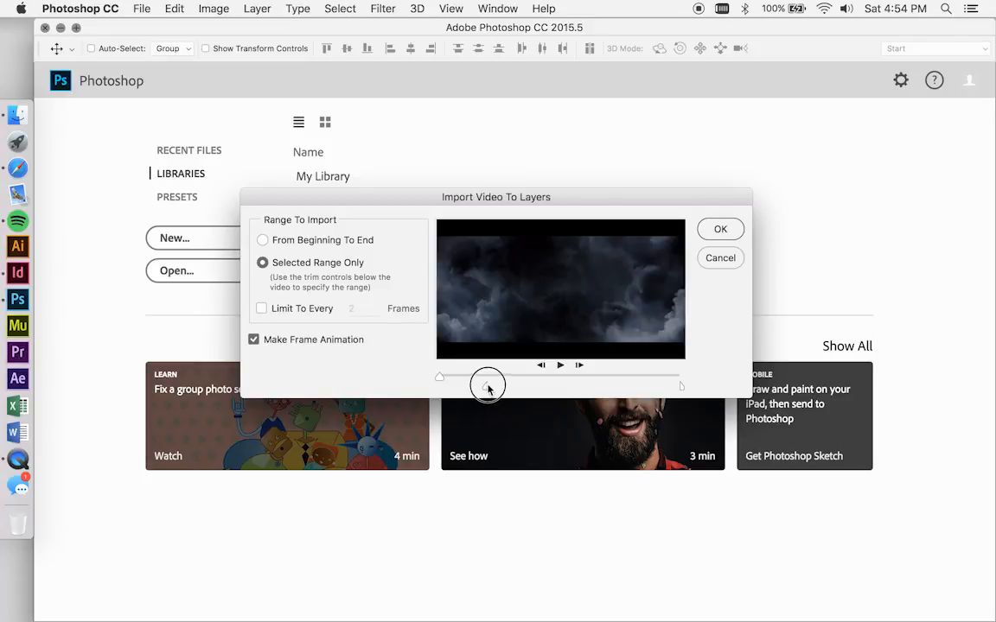
left_click_drag(487, 387, 505, 387)
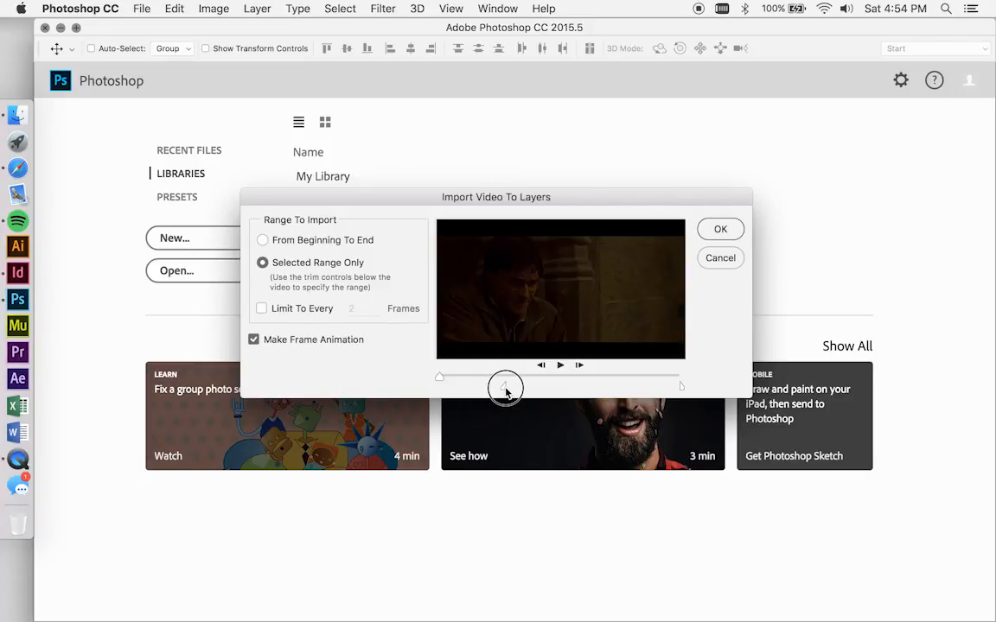
left_click_drag(505, 388, 536, 387)
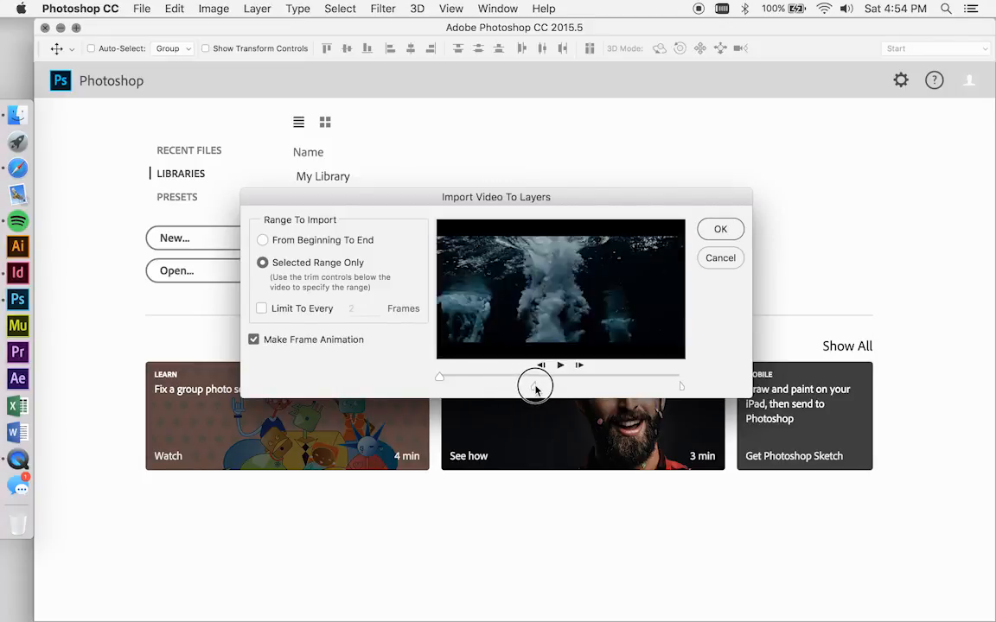
left_click_drag(534, 384, 561, 384)
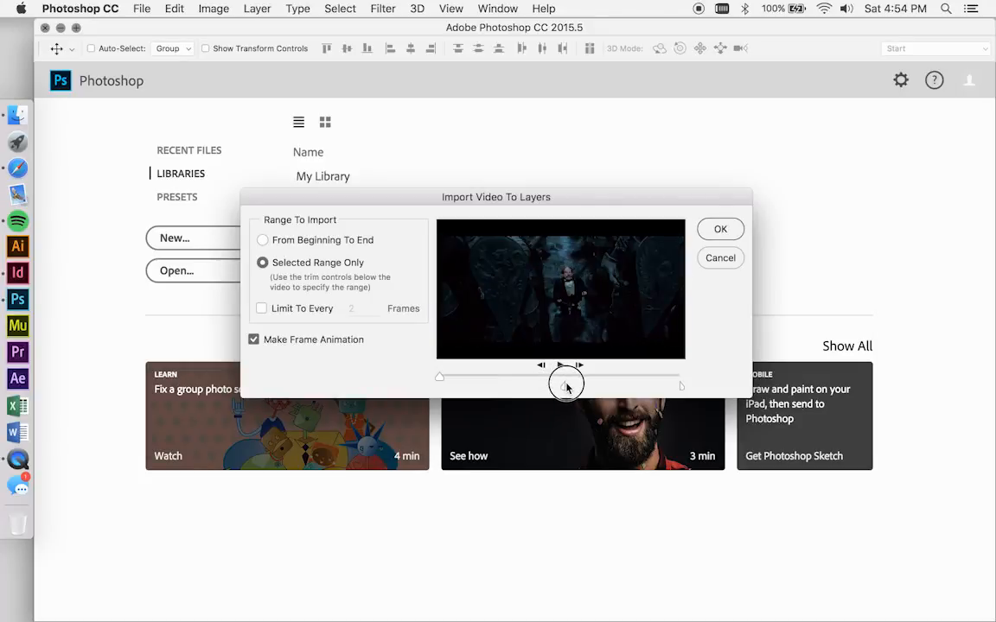
left_click_drag(567, 384, 567, 384)
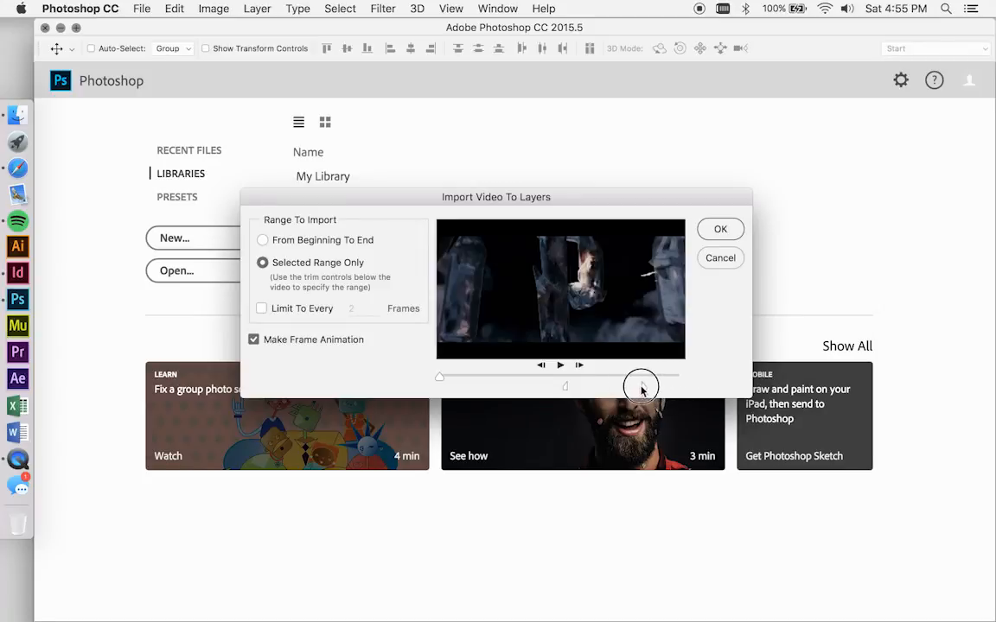
Set the trim markers so only the castle scene portion gets imported.
left_click_drag(642, 388, 584, 391)
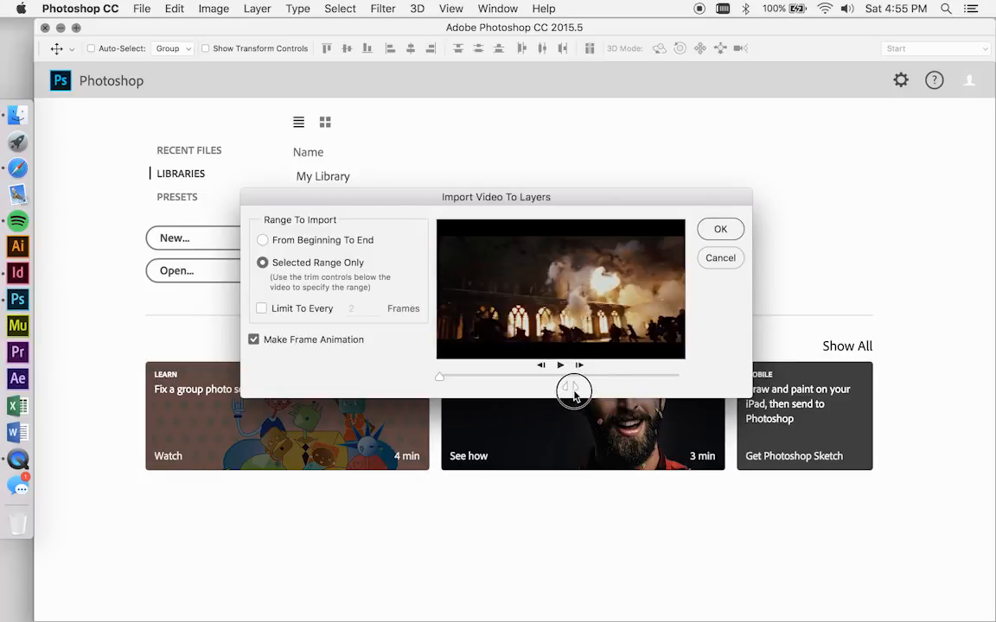
left_click_drag(574, 389, 574, 389)
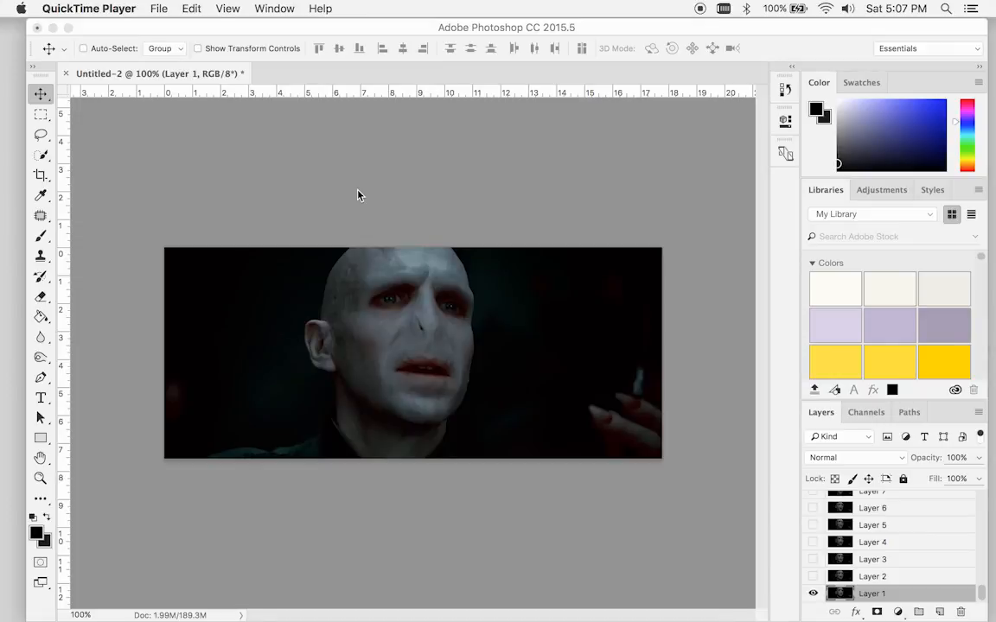
Show the Timeline panel from the Window menu with the imported frames.
left_click(543, 8)
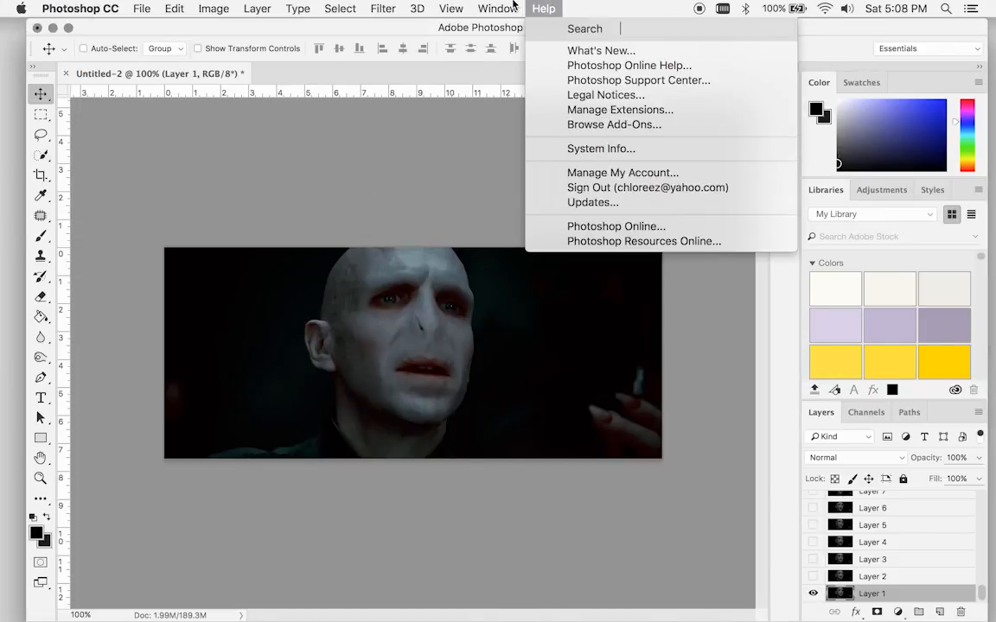
left_click(498, 8)
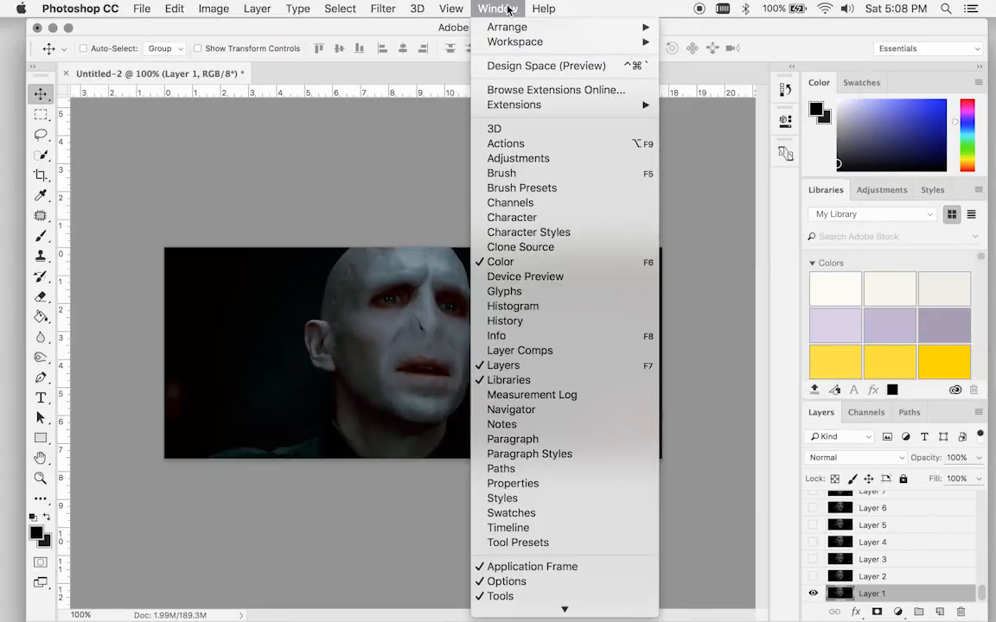
mouse_move(508, 528)
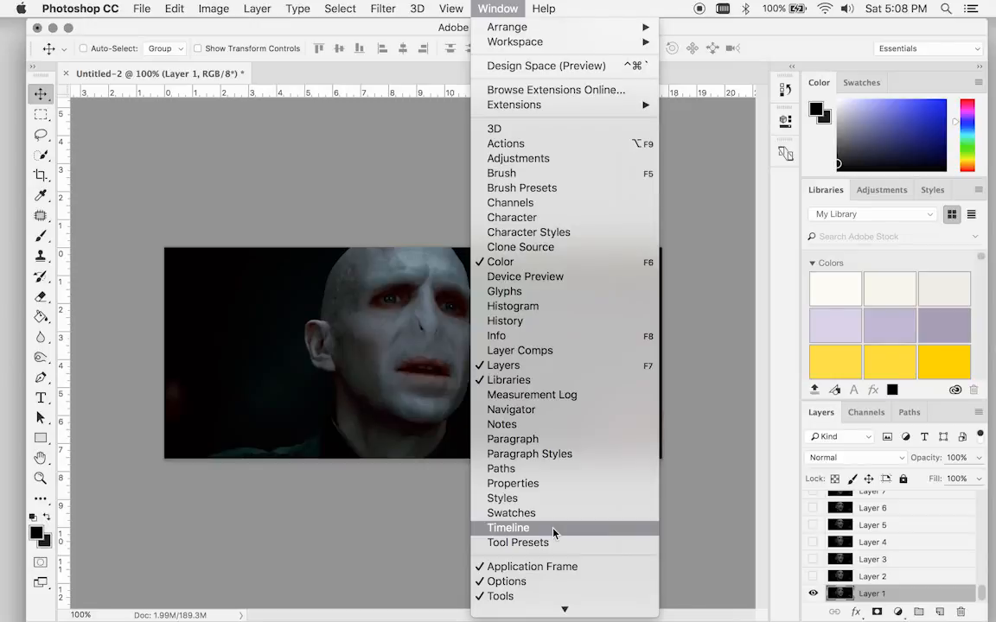
left_click(508, 527)
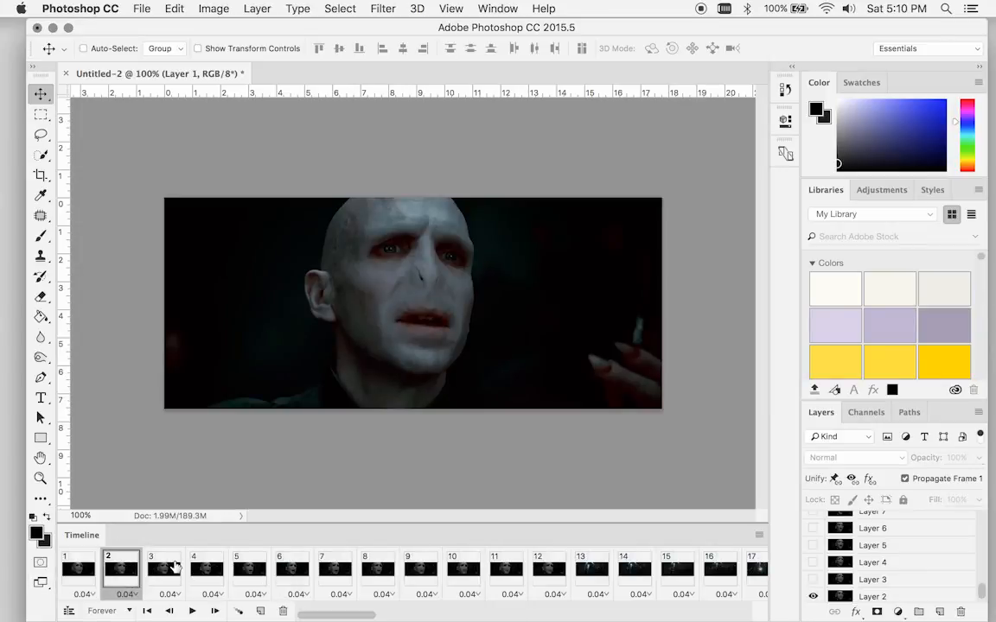
Select an unwanted early stretch of frames up to frame 13 and delete it.
left_click(78, 569)
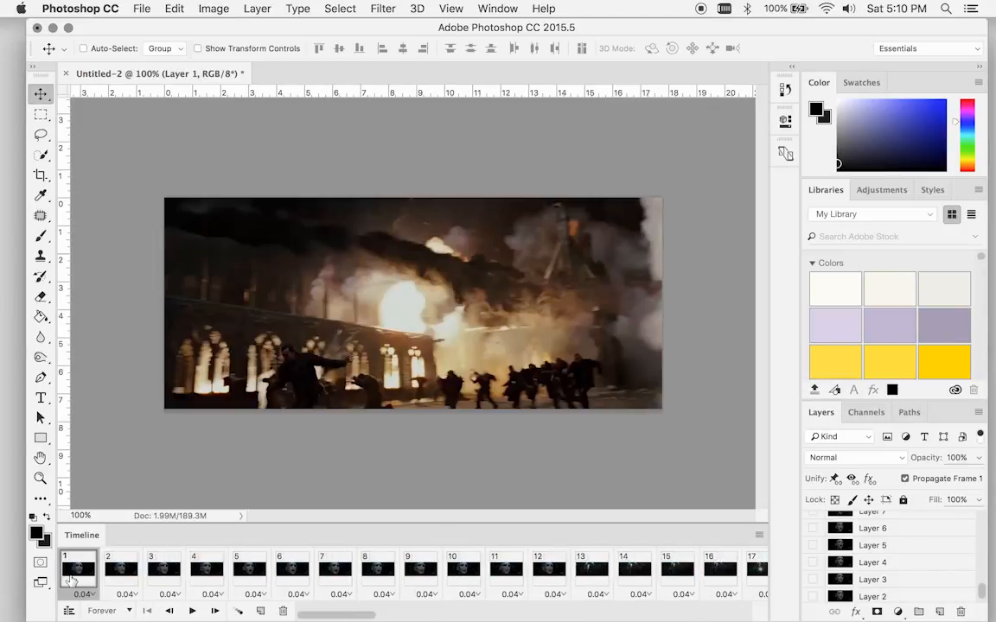
left_click(249, 567)
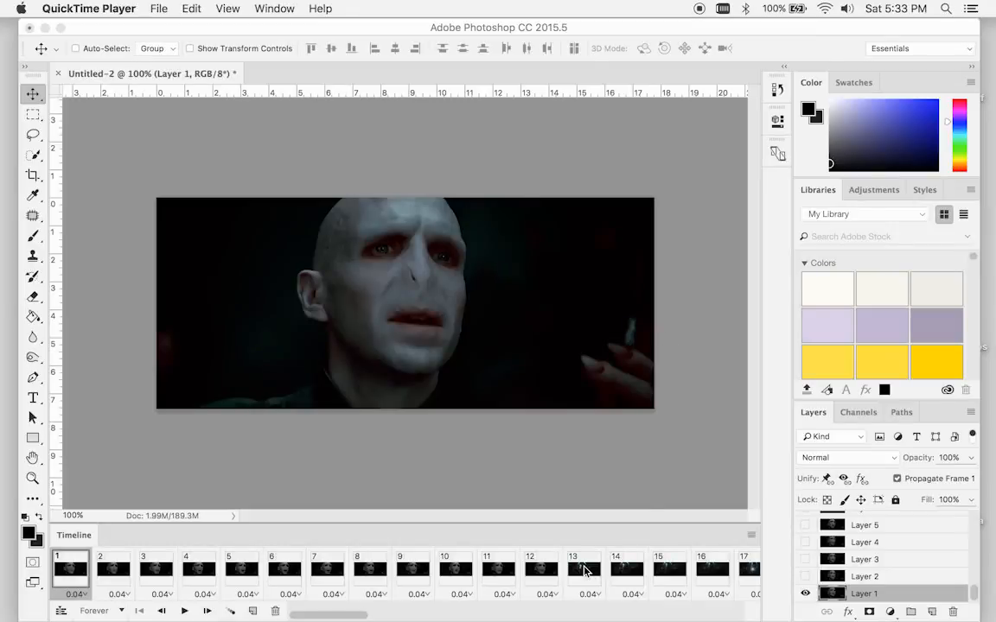
left_click(582, 569)
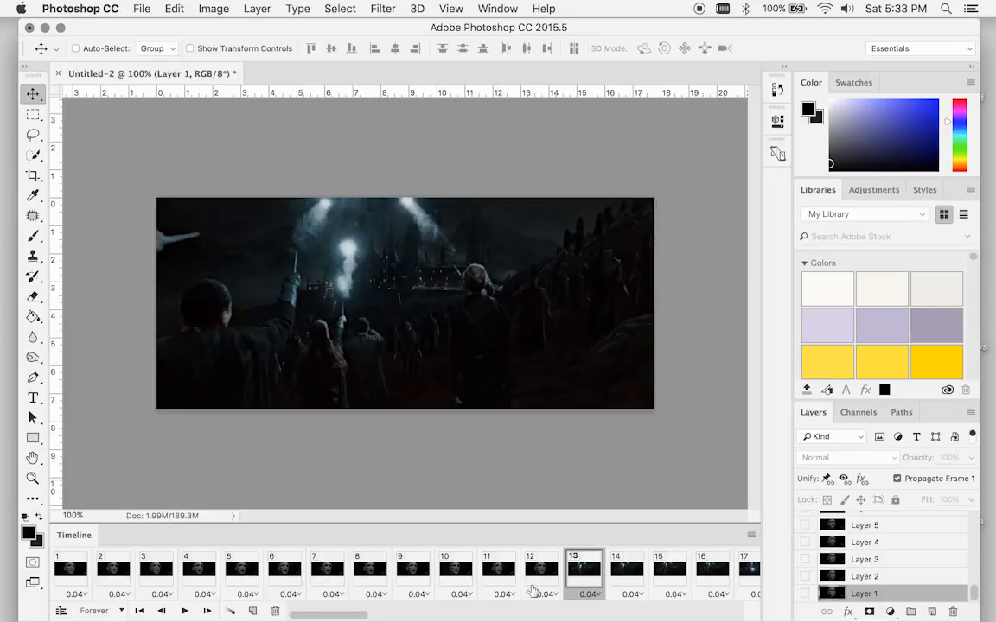
left_click(498, 567)
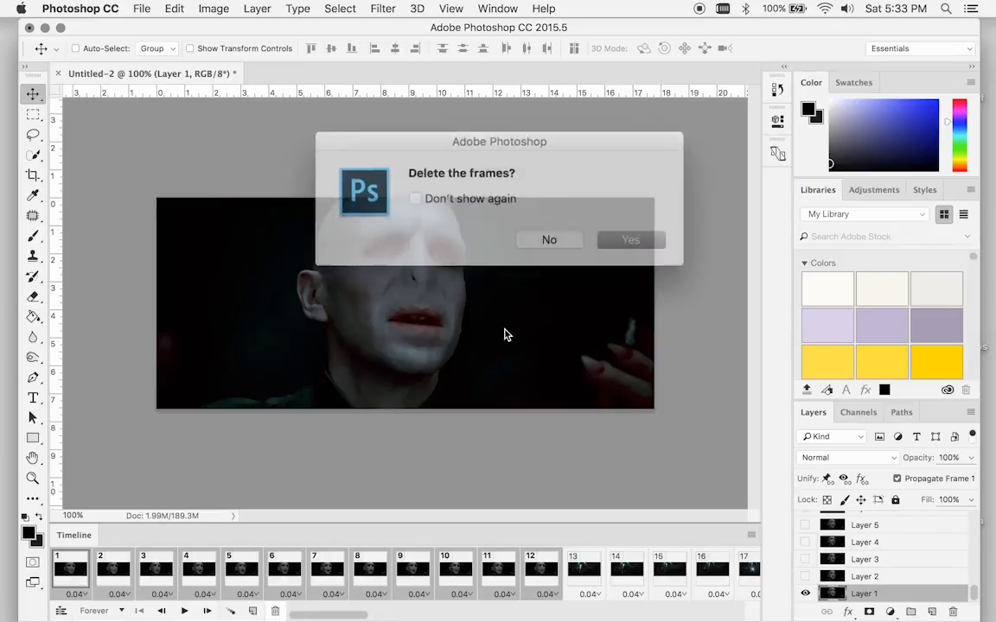
left_click(629, 239)
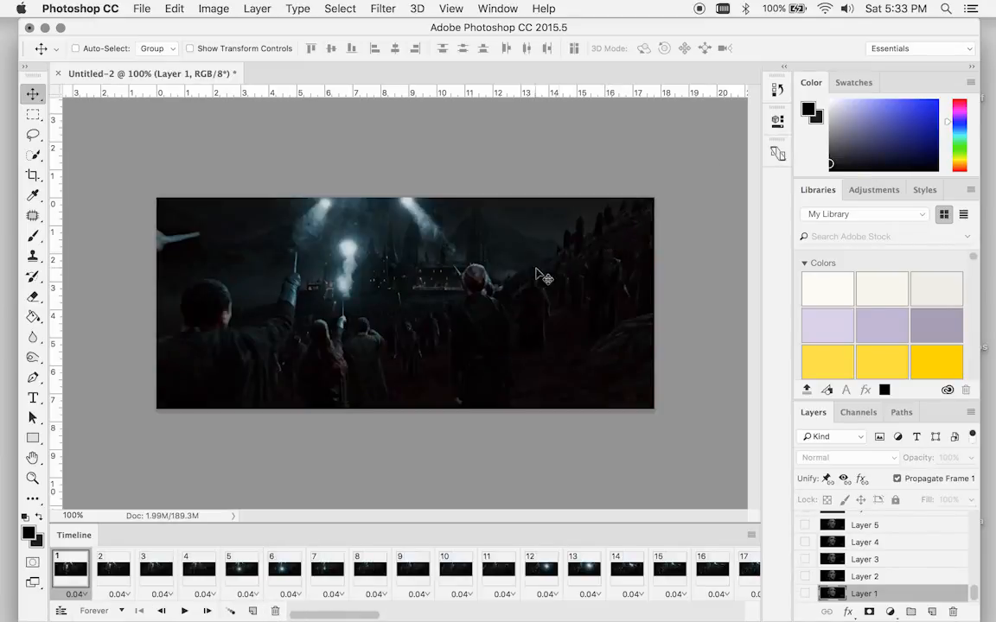
mouse_move(564, 581)
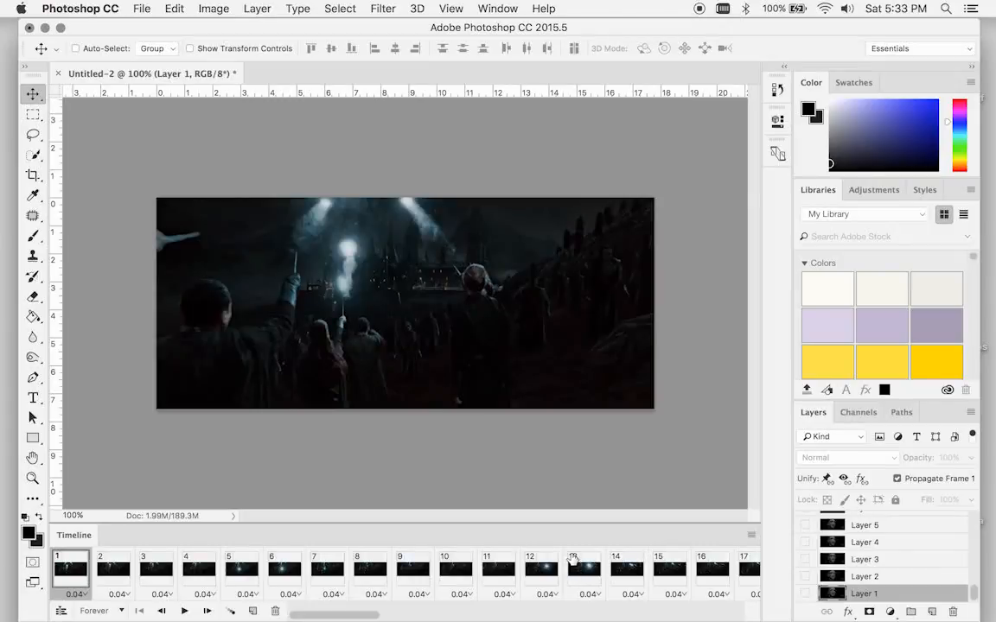
Delete frames 80 to the end so the animation stops at frame 79.
scroll("right", 3)
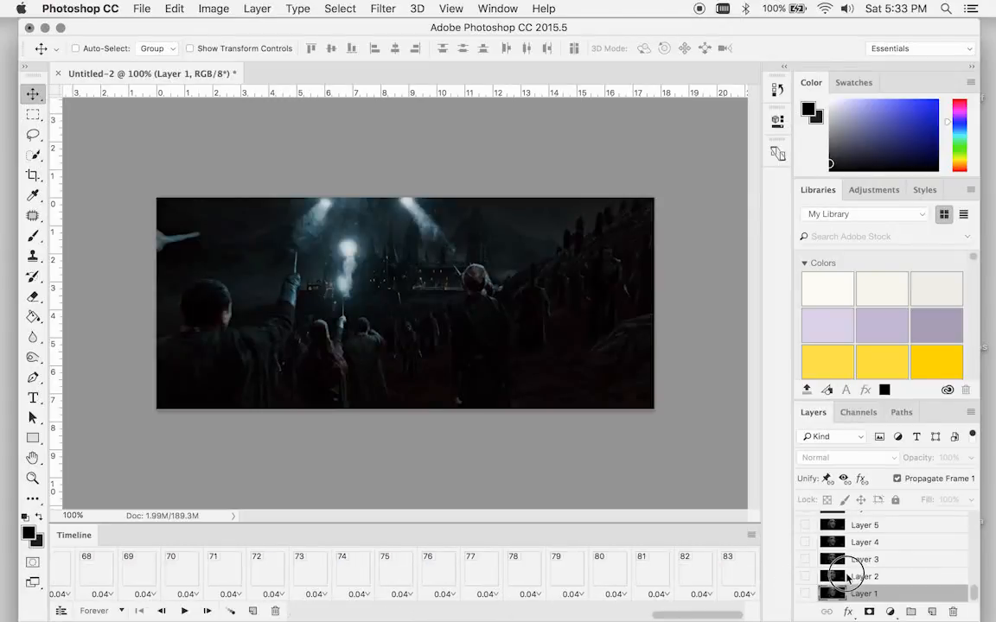
left_click(609, 569)
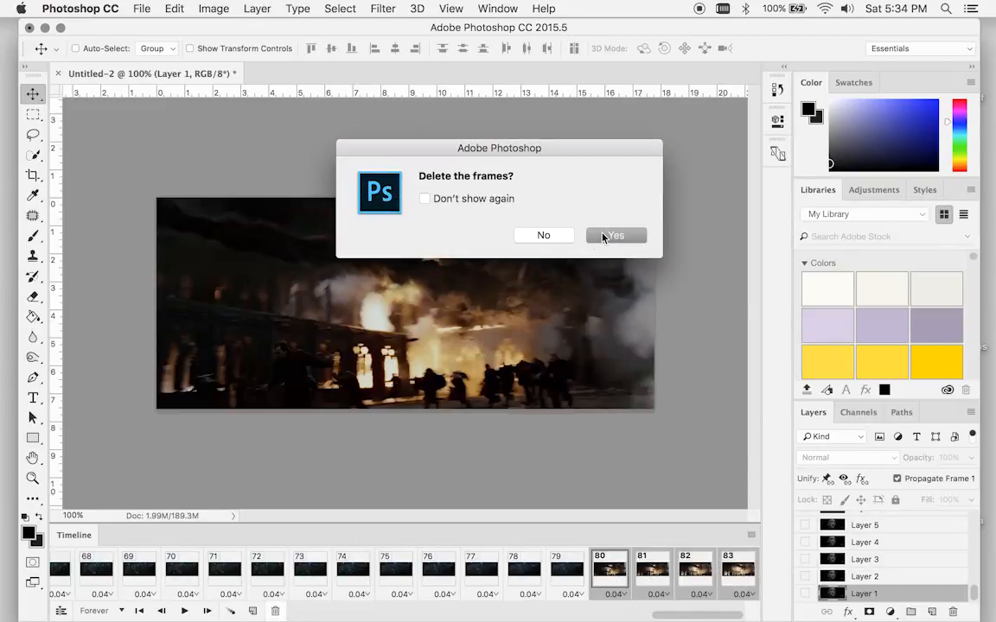
left_click(615, 235)
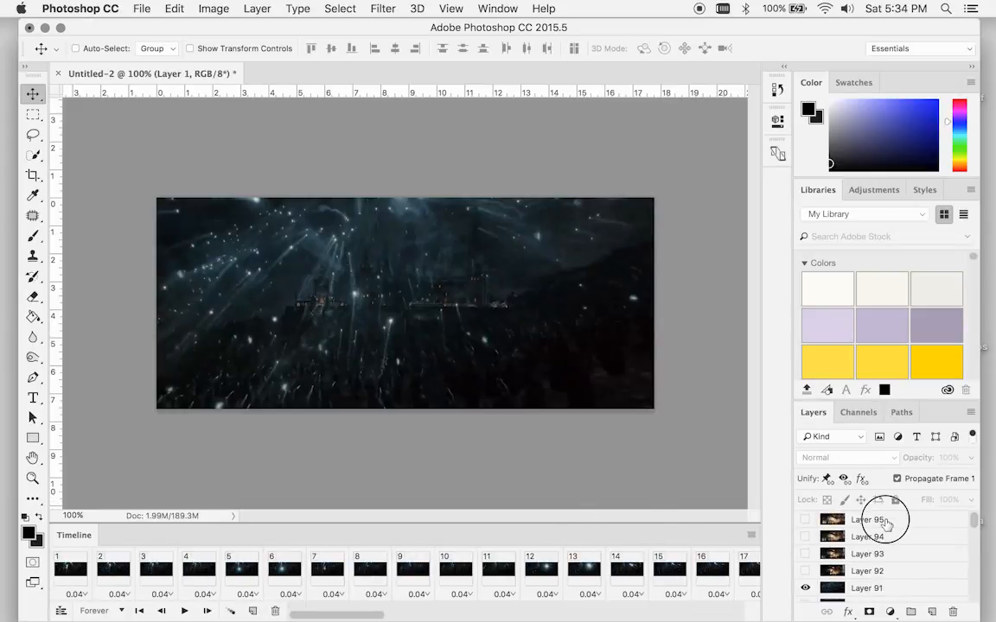
Flatten the frames into numbered Frame layers from the Timeline panel menu.
scroll("down", 3)
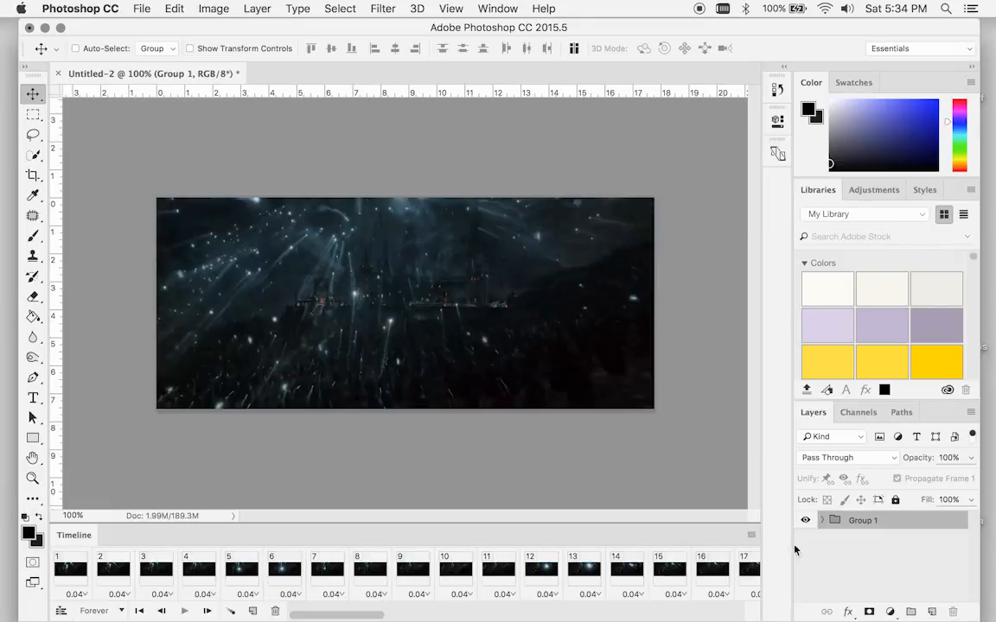
left_click(752, 536)
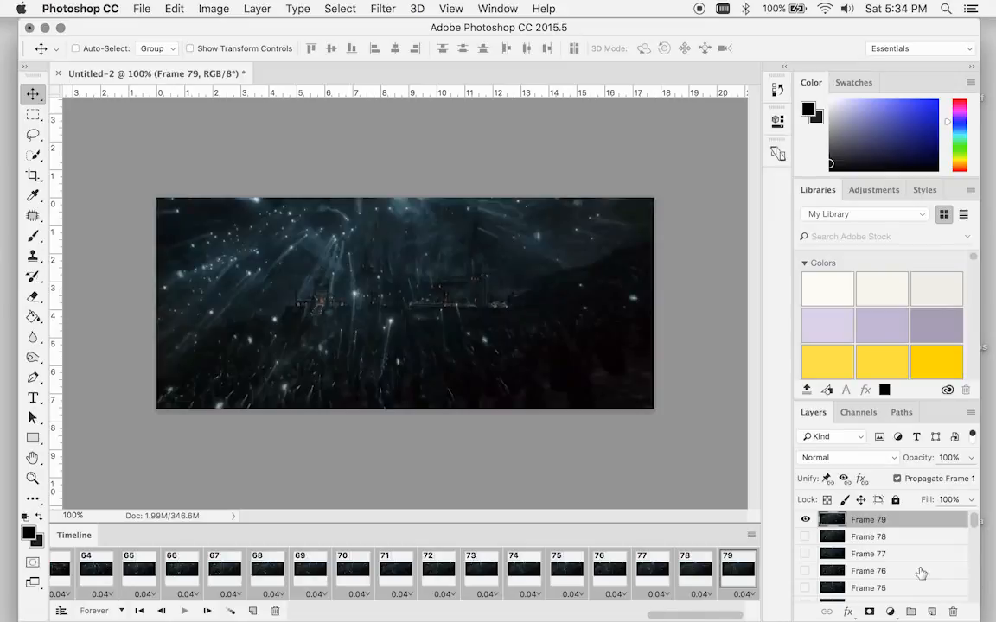
scroll("down", 3)
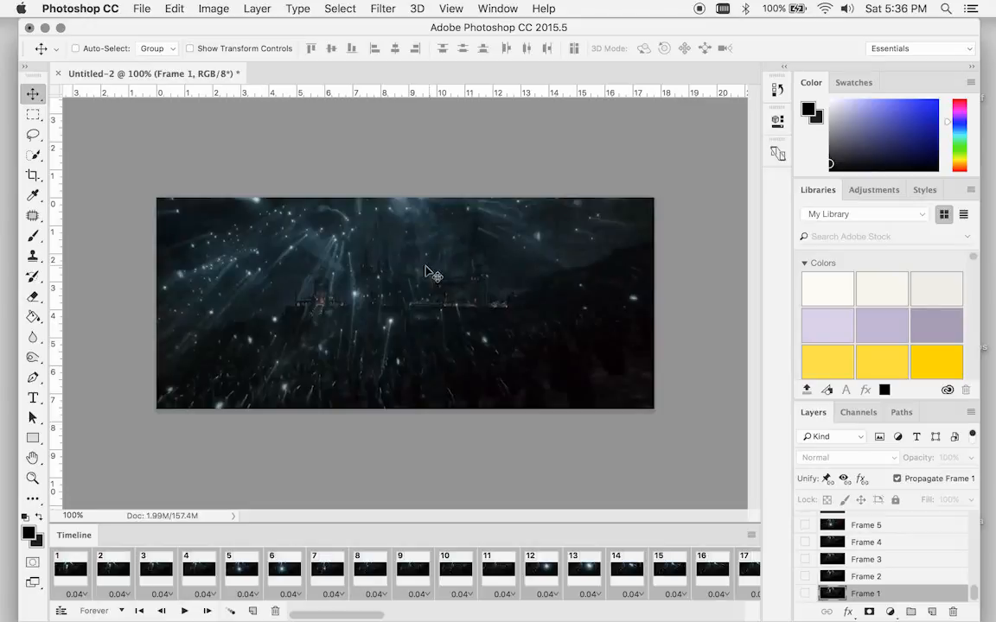
mouse_move(443, 350)
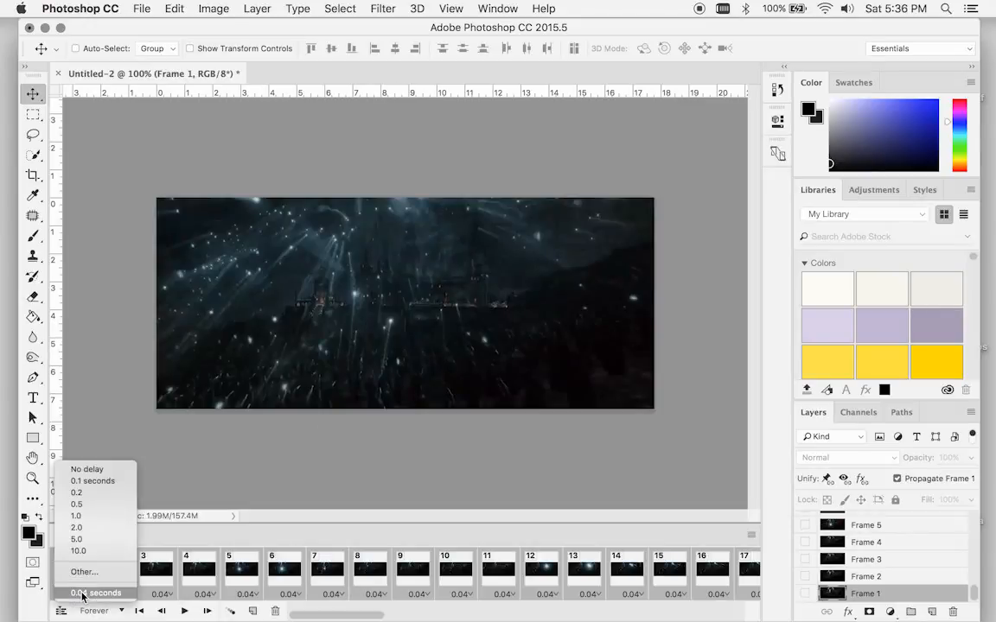
Set a custom 0.08-second delay on all selected frames.
left_click(83, 570)
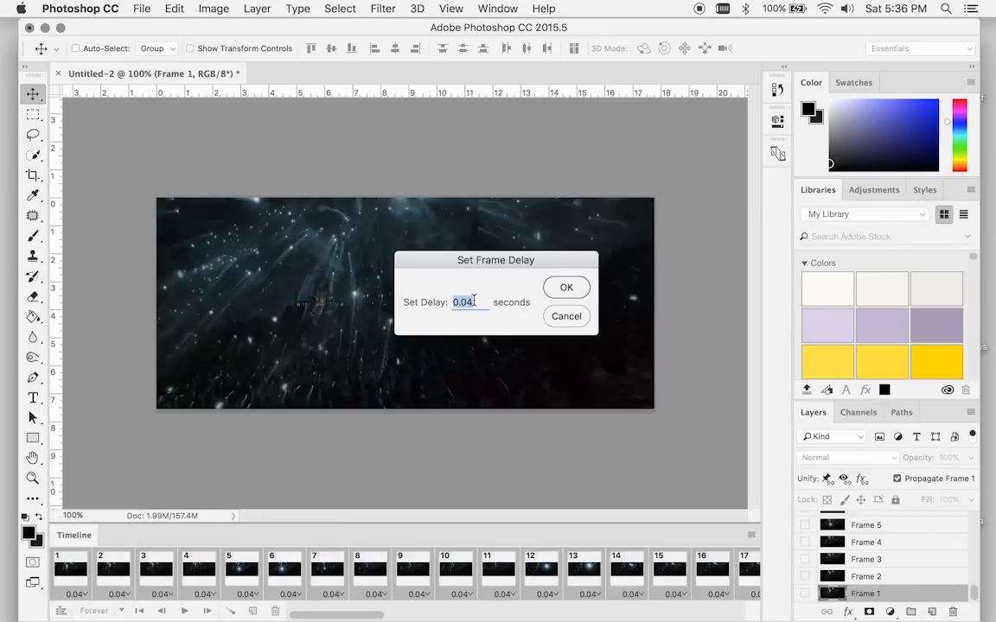
type("0.08")
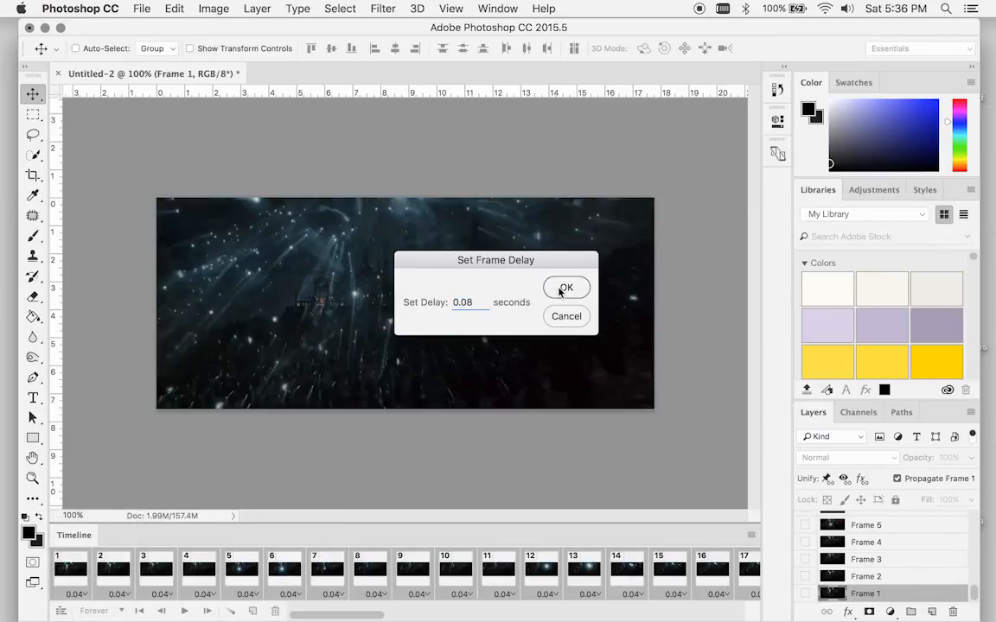
left_click(567, 287)
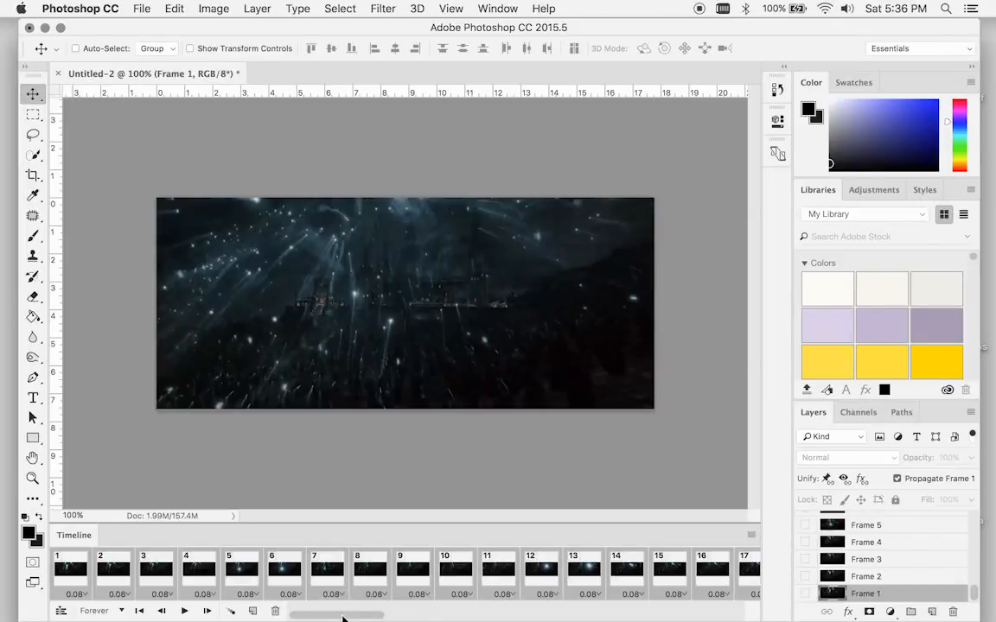
mouse_move(152, 522)
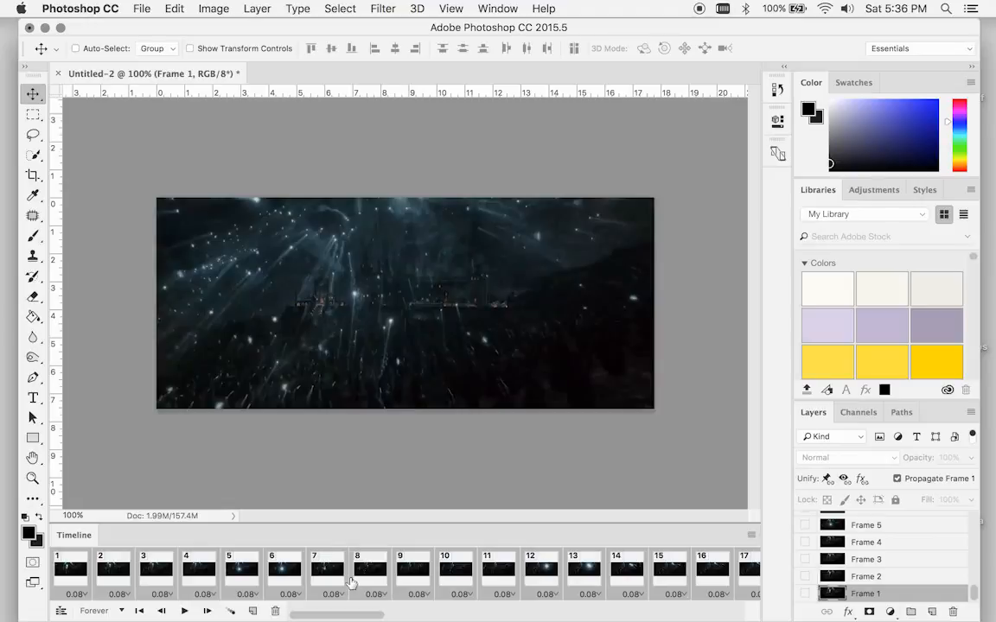
mouse_move(273, 569)
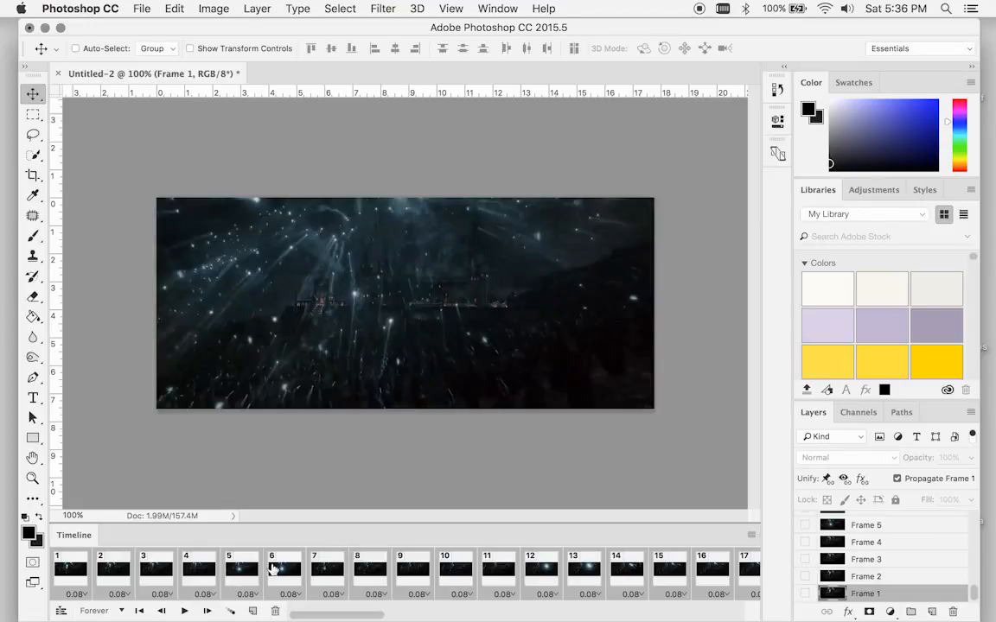
mouse_move(83, 598)
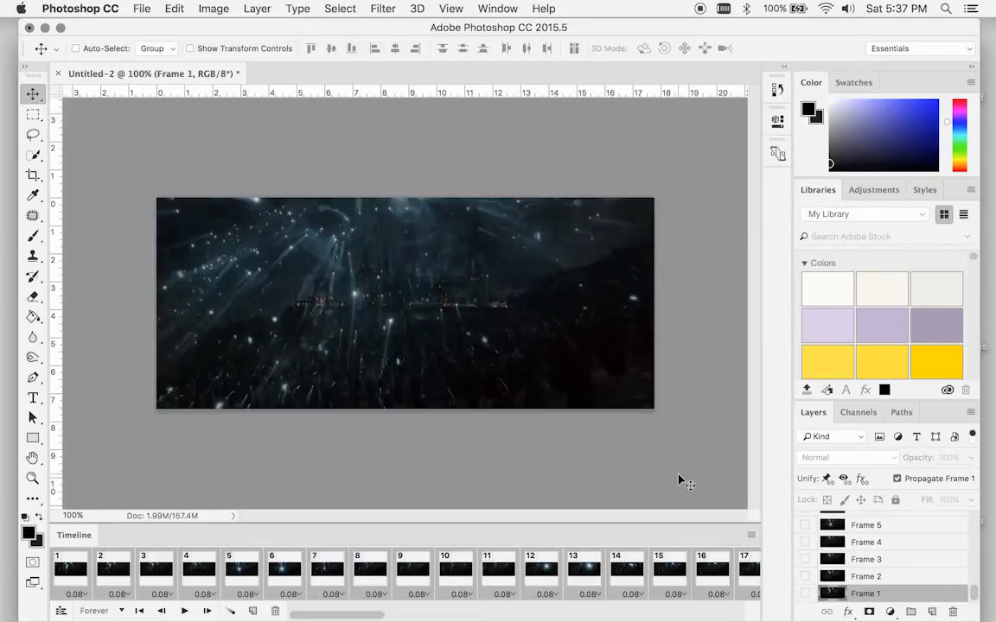
mouse_move(745, 535)
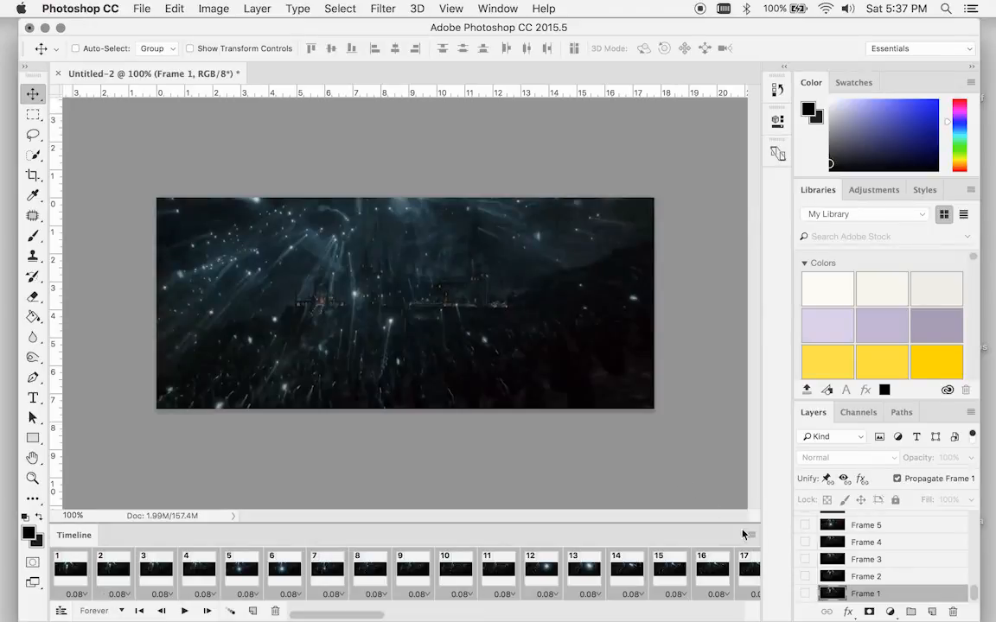
Convert the frame animation to a video timeline from the panel menu.
left_click(749, 535)
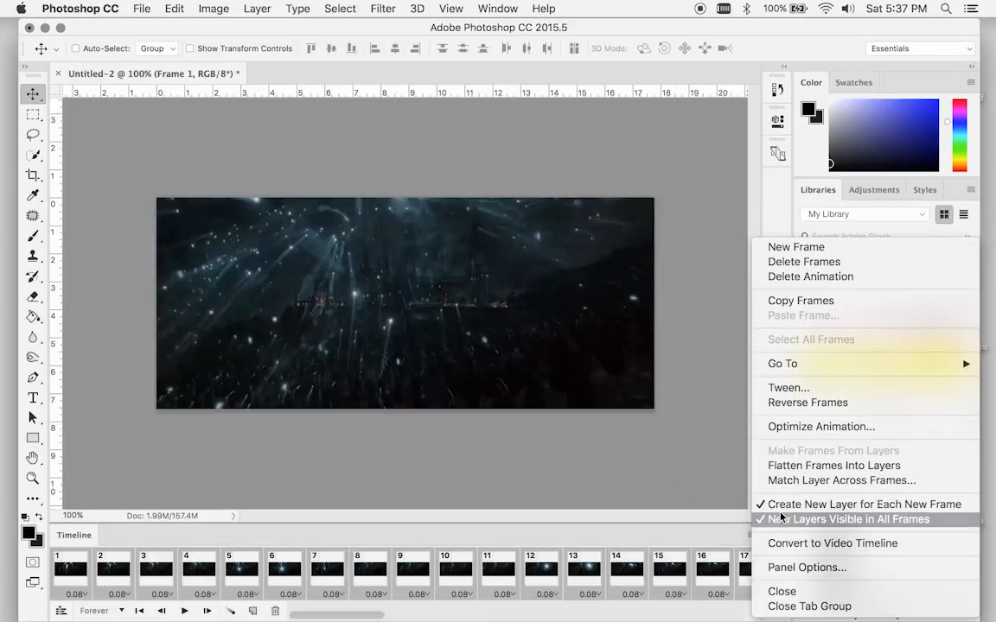
mouse_move(832, 543)
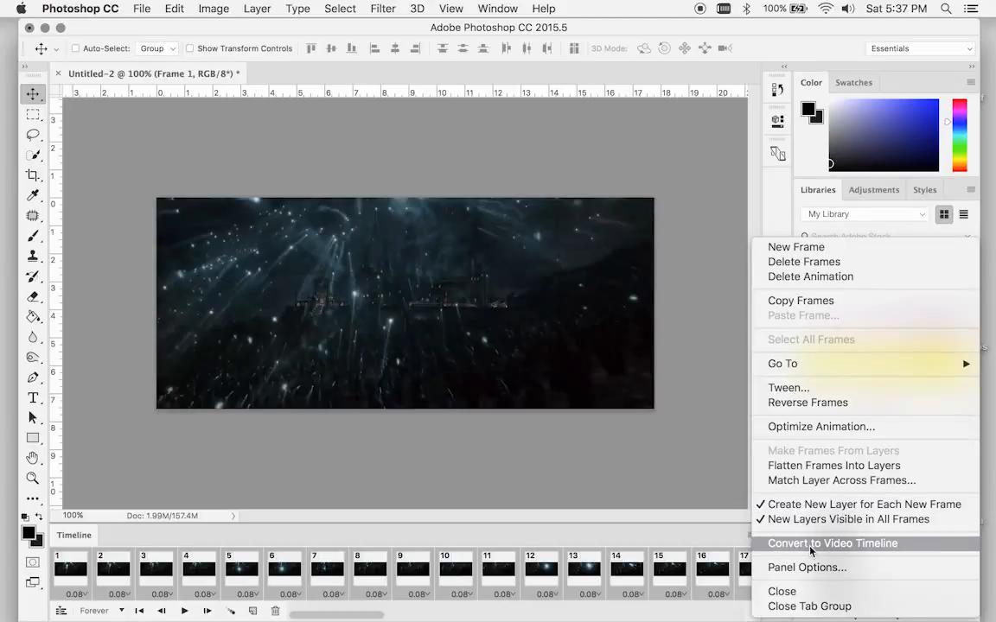
left_click(832, 543)
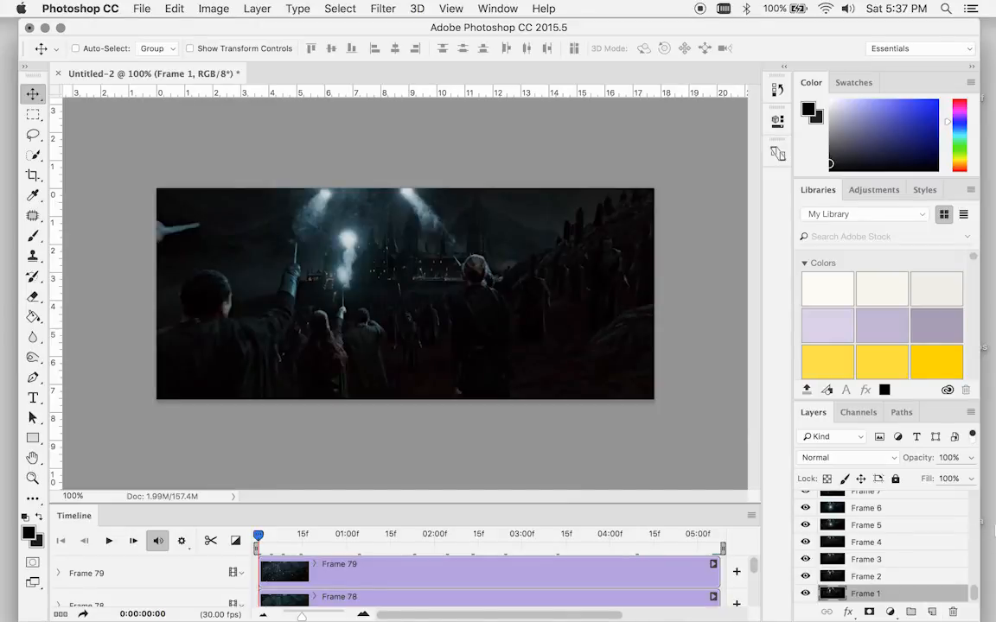
mouse_move(913, 508)
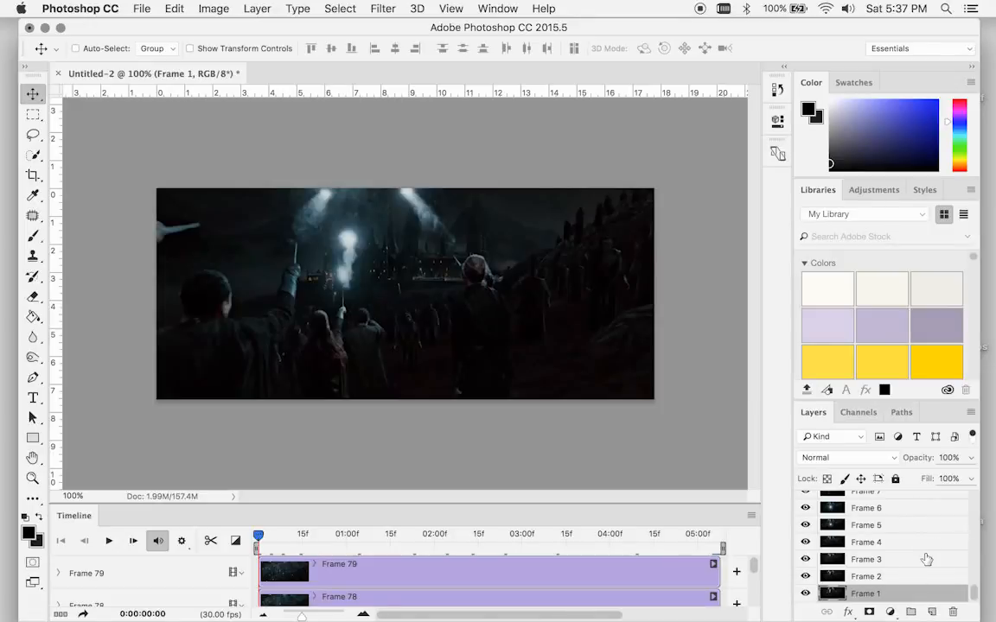
mouse_move(861, 529)
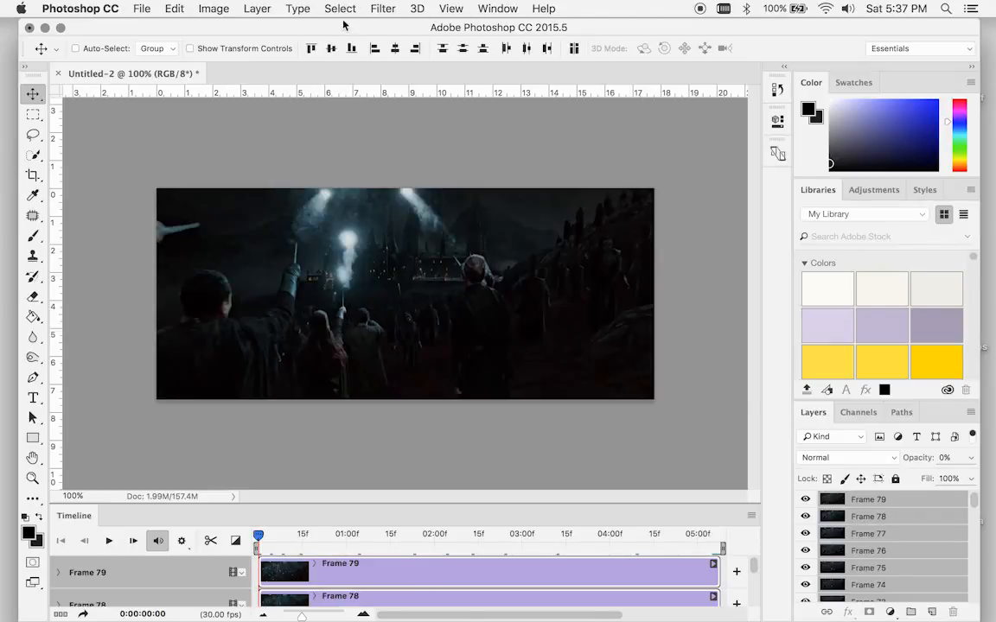
Convert the selected frame layers for Smart Filters into one smart object and confirm.
left_click(382, 9)
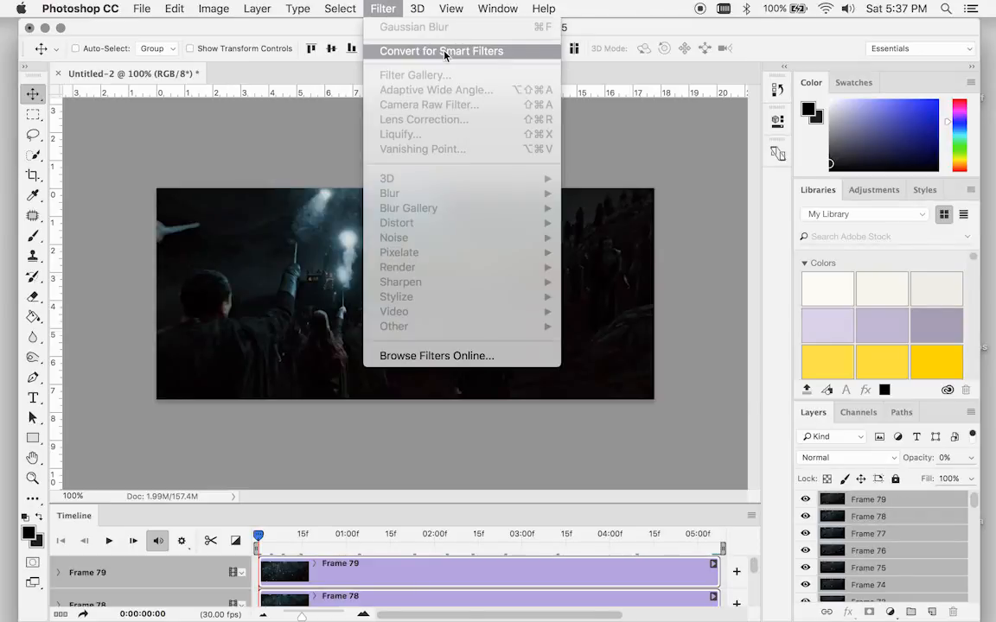
left_click(441, 51)
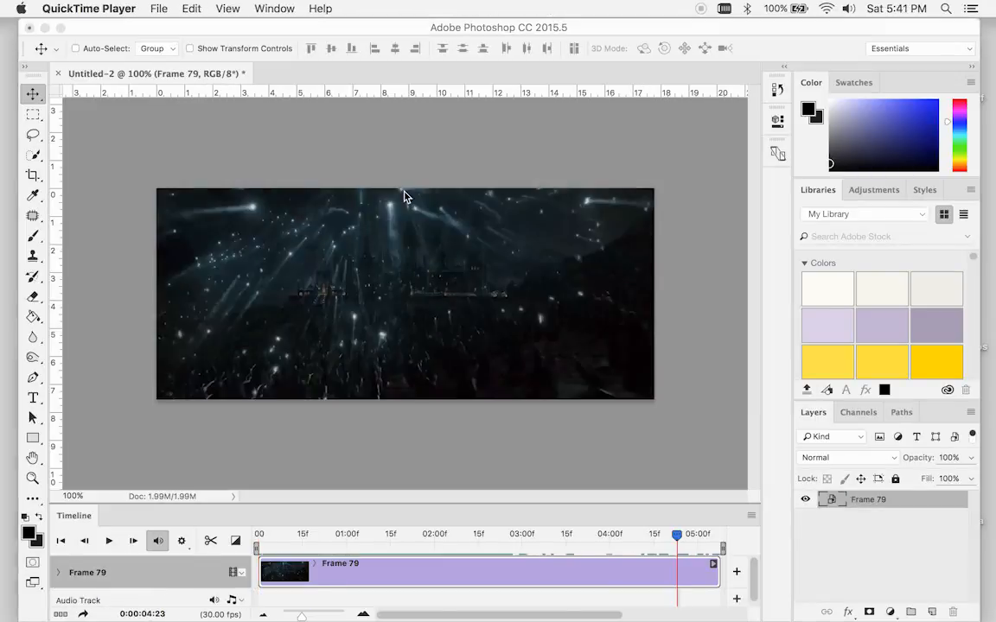
left_click(405, 294)
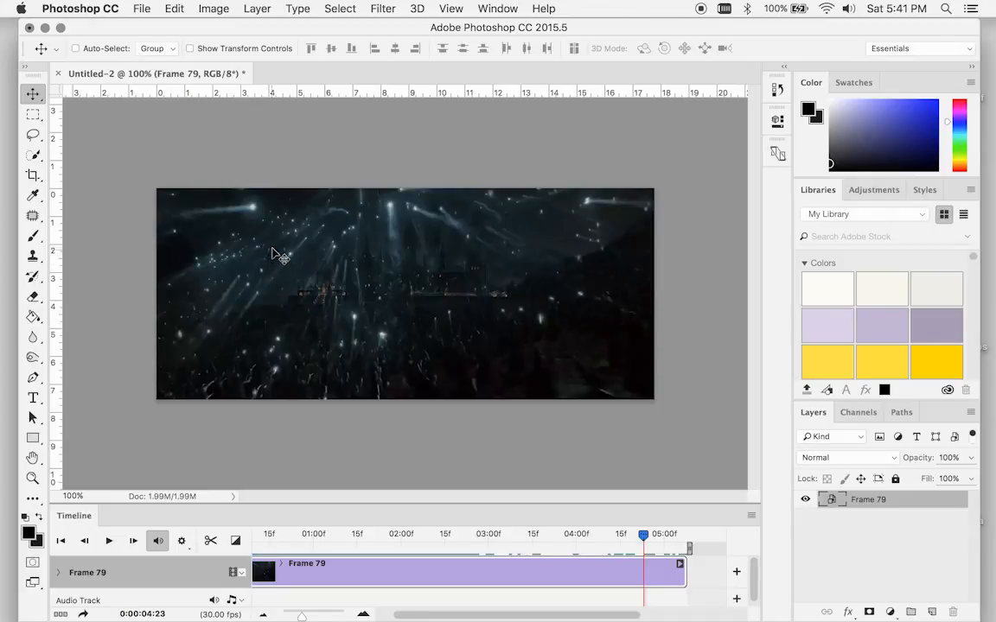
mouse_move(292, 218)
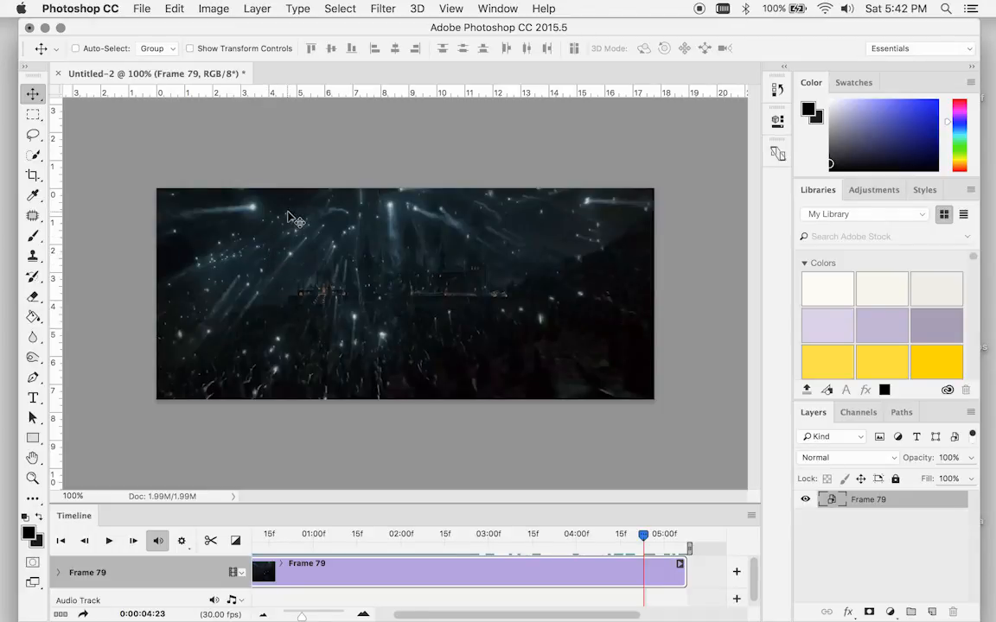
Resize the image to 500 px wide (500 × 213) with proportions linked.
left_click(215, 6)
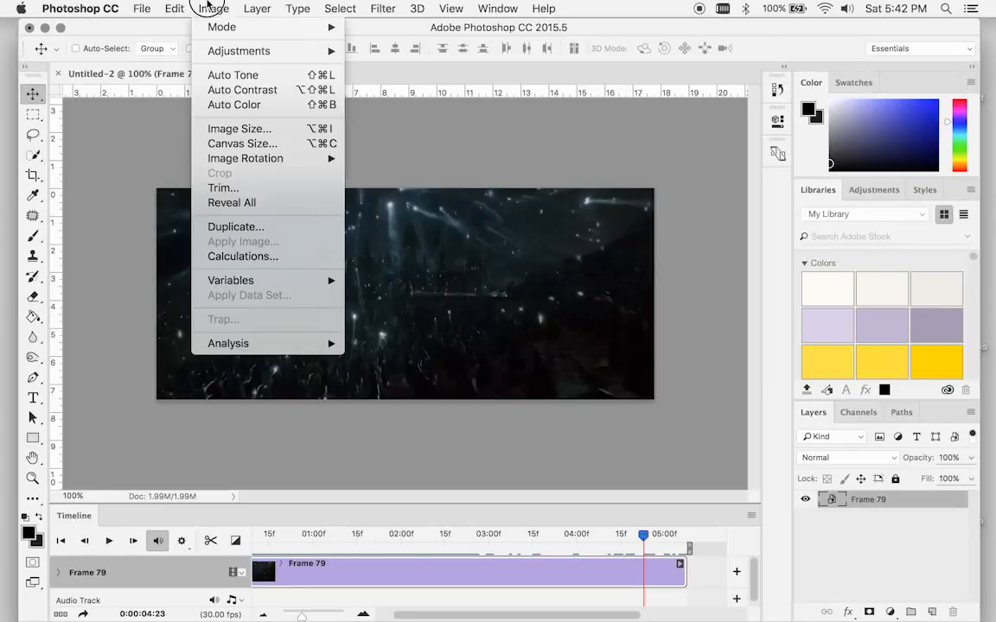
left_click(239, 128)
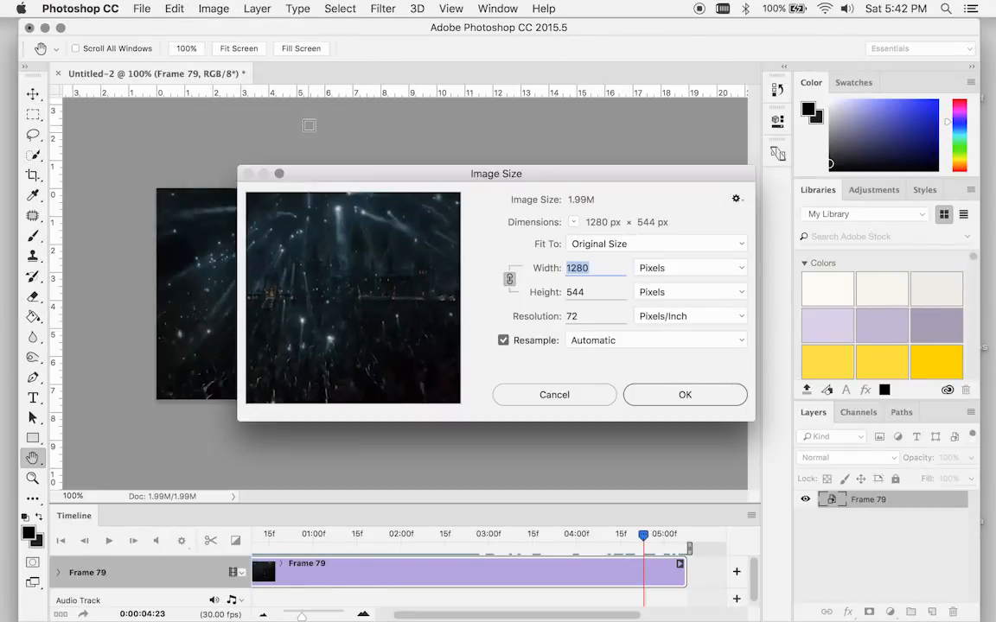
type("500")
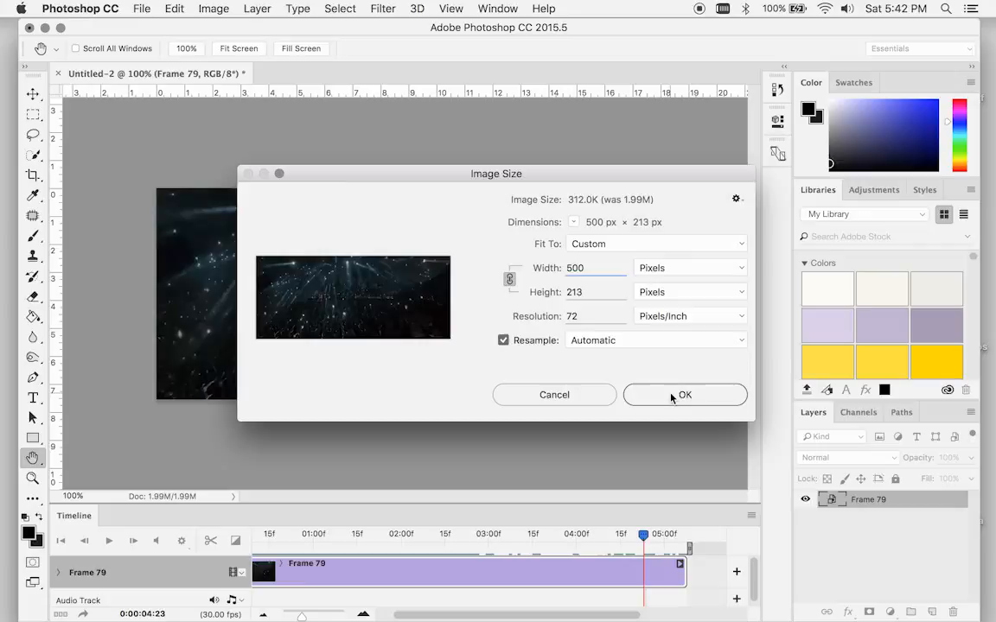
left_click(685, 394)
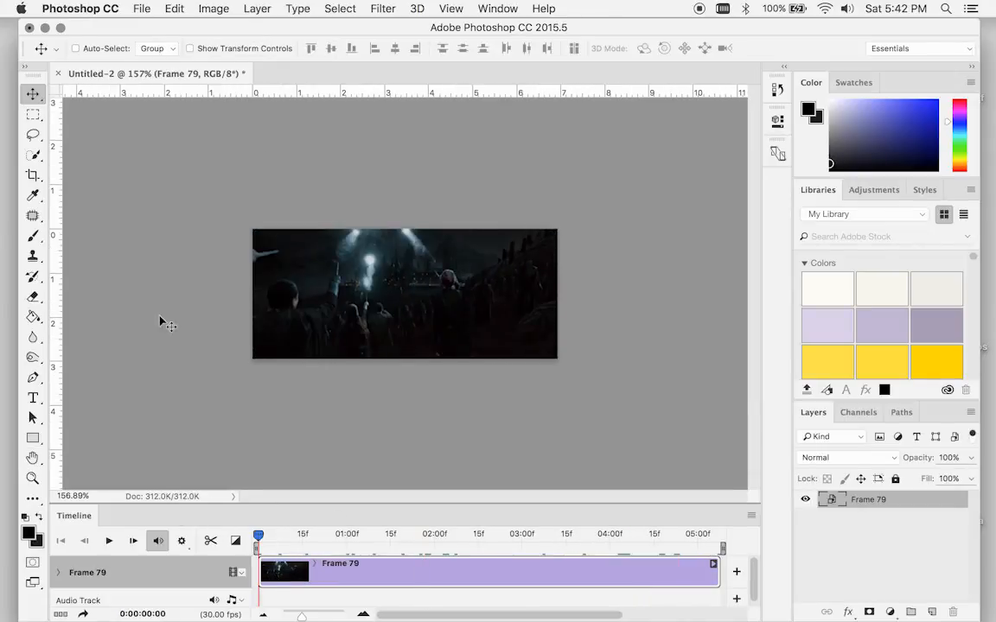
In Save for Web set GIF looping to Forever and preview it in a browser.
left_click(142, 7)
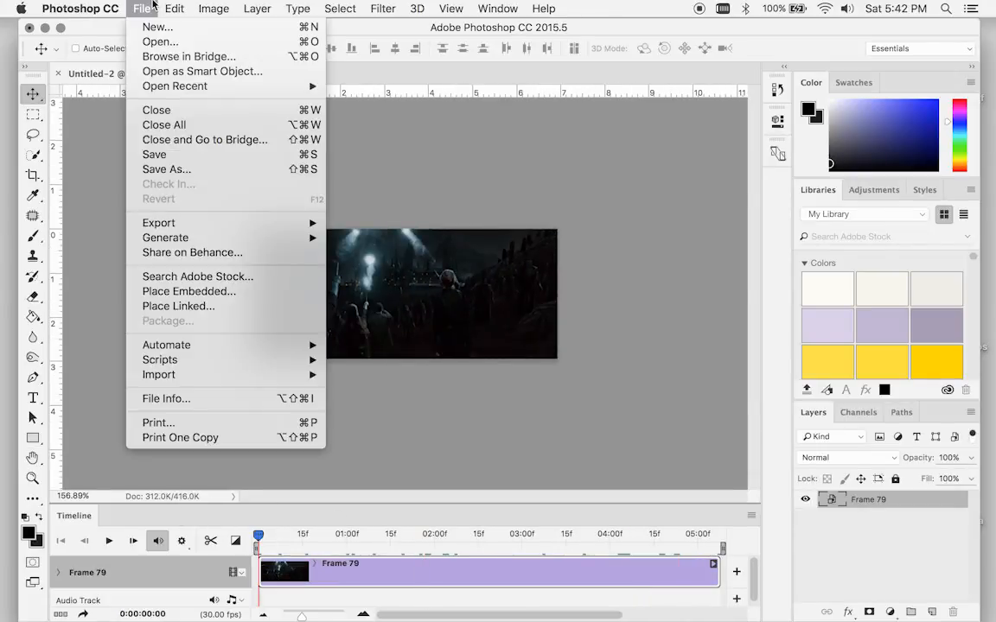
mouse_move(159, 223)
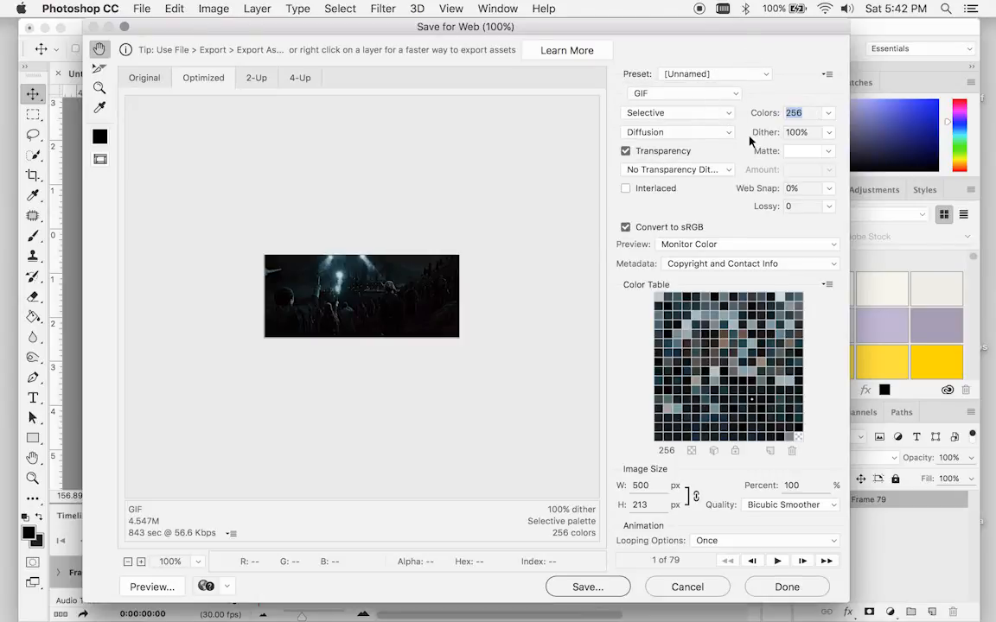
mouse_move(678, 147)
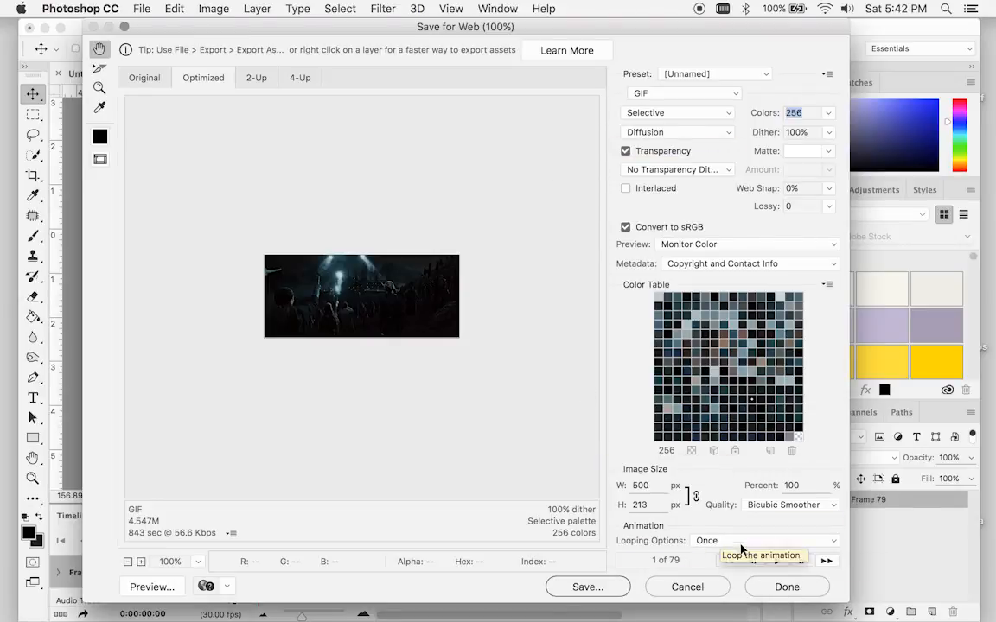
left_click(764, 539)
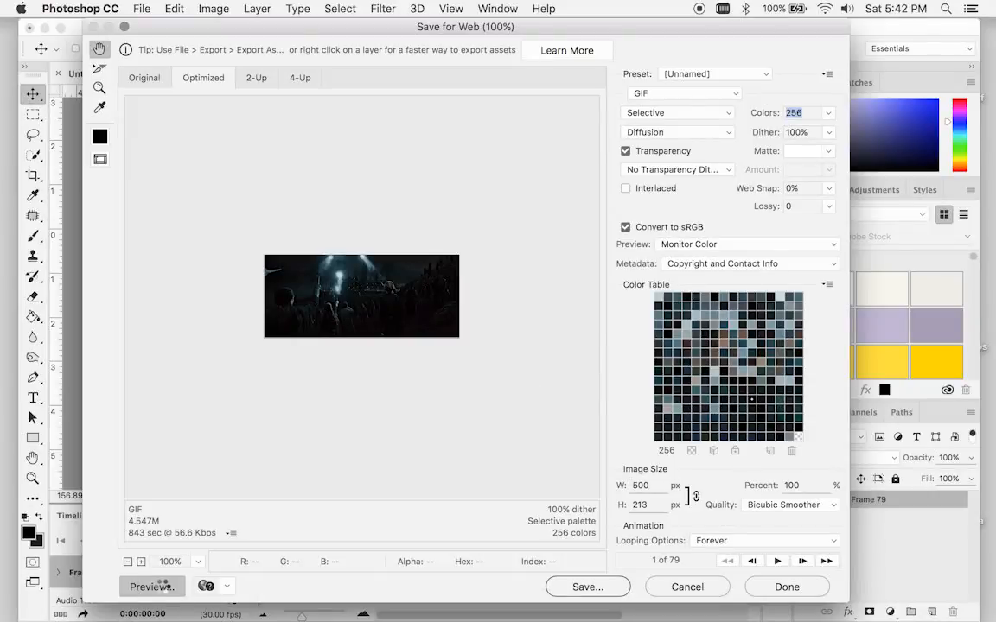
left_click(148, 586)
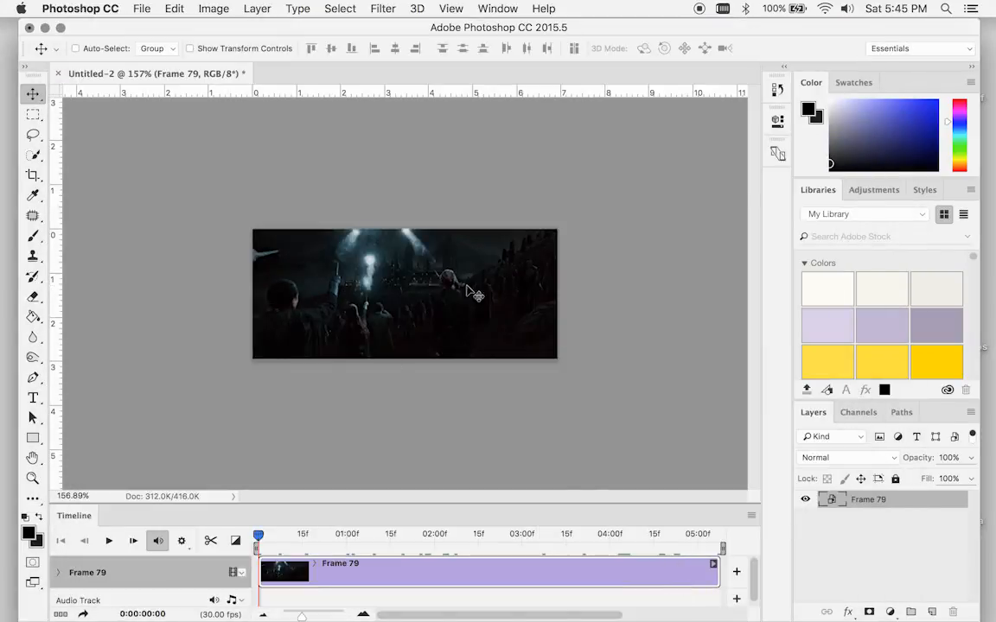
Add a Brightness/Contrast layer with Brightness 20 and a slight contrast tweak.
left_click(873, 191)
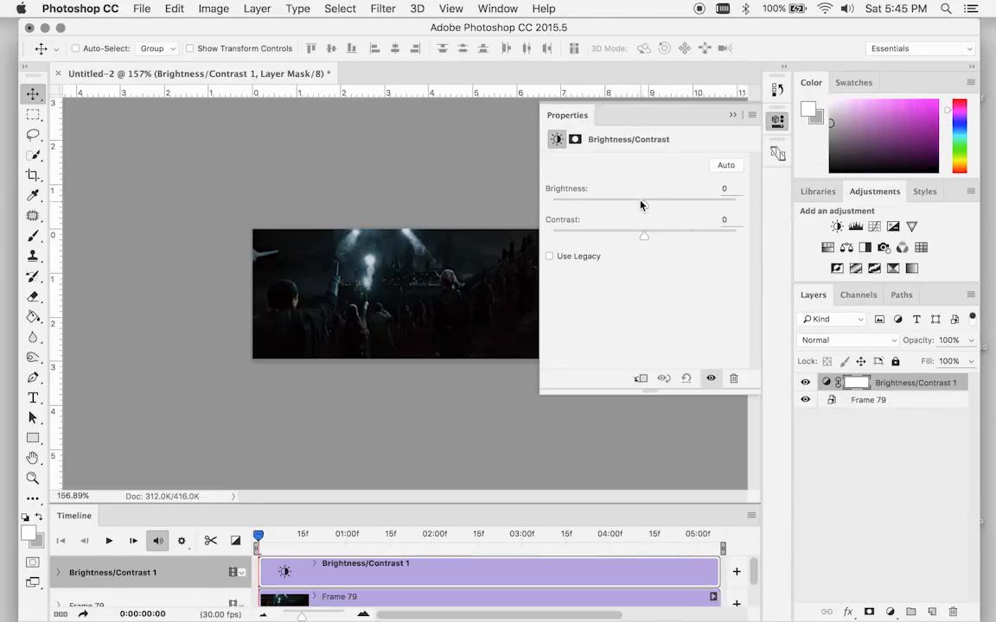
left_click_drag(643, 204, 657, 204)
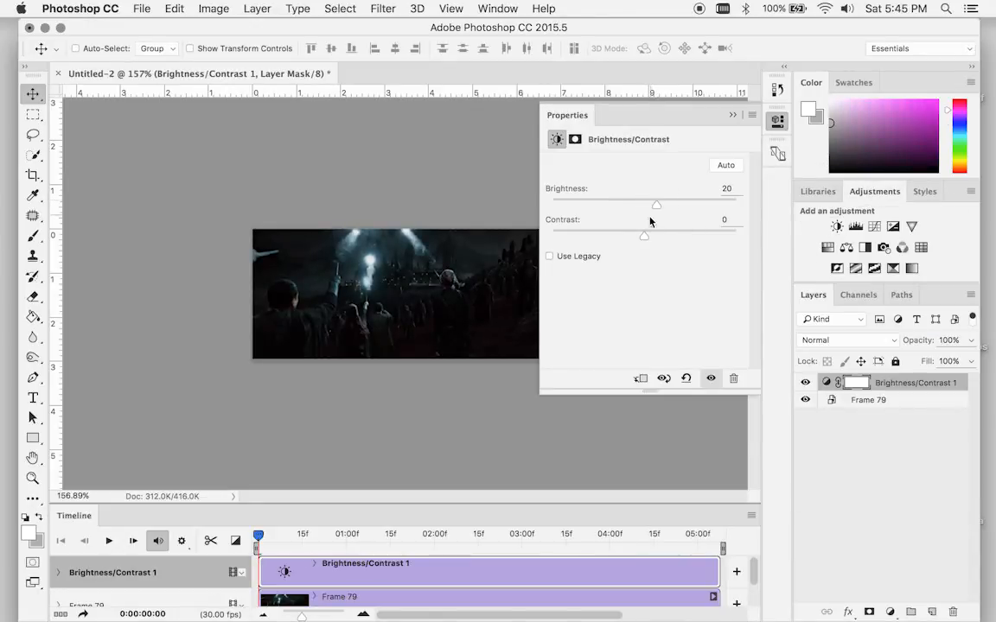
left_click_drag(656, 235, 630, 236)
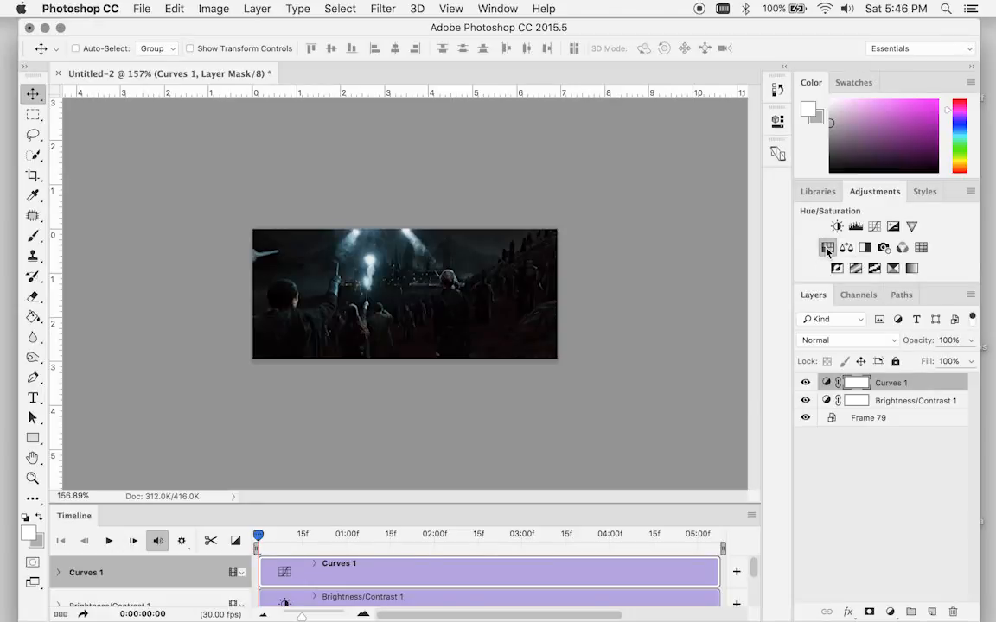
Add a Hue/Saturation layer, leave Hue at 0 and settle Saturation around +36.
left_click(826, 249)
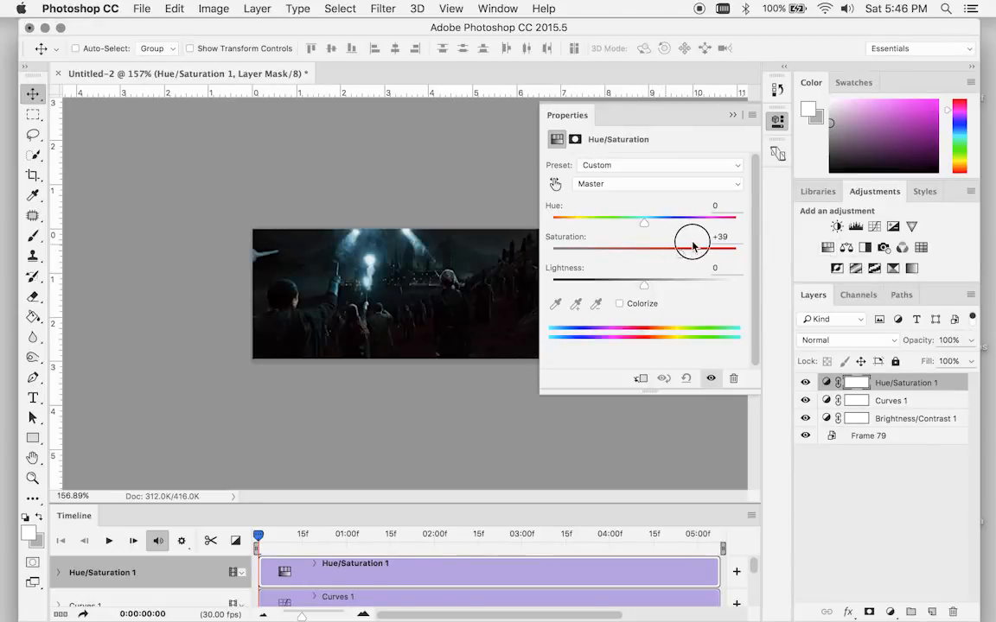
left_click_drag(691, 246, 646, 255)
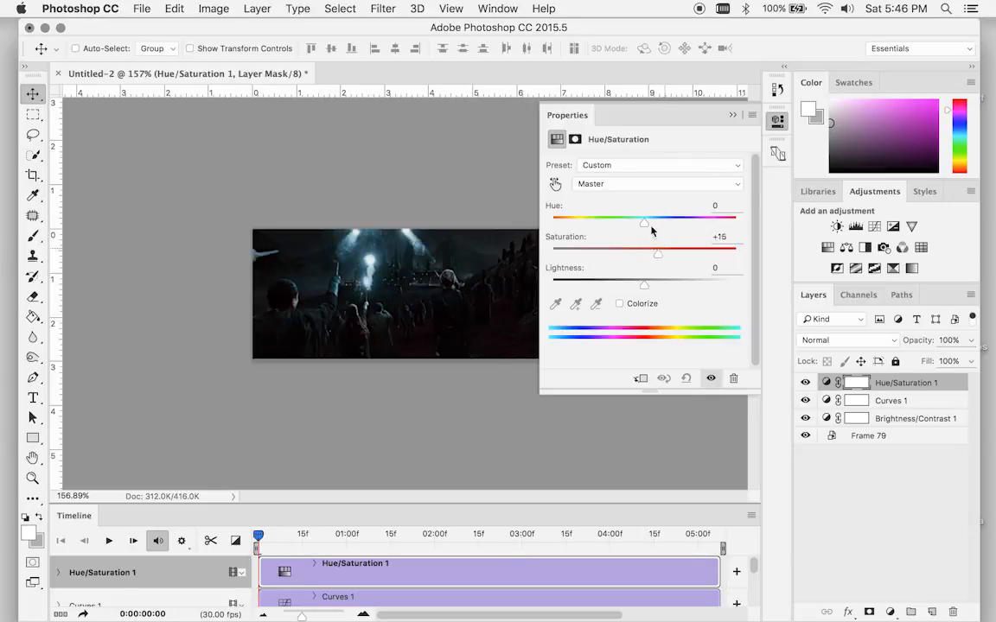
left_click_drag(657, 251, 667, 251)
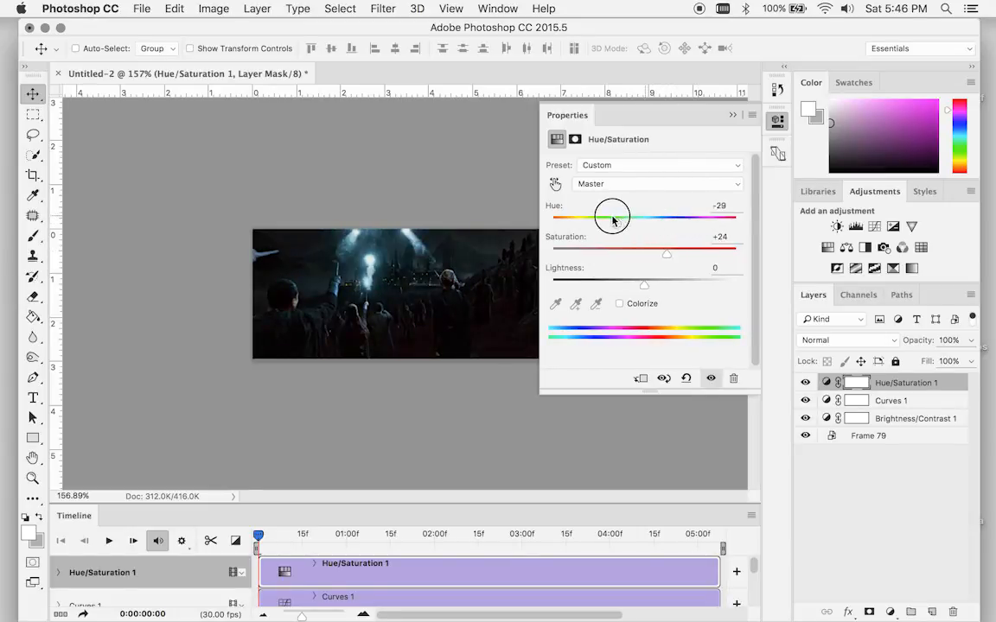
left_click_drag(612, 216, 644, 216)
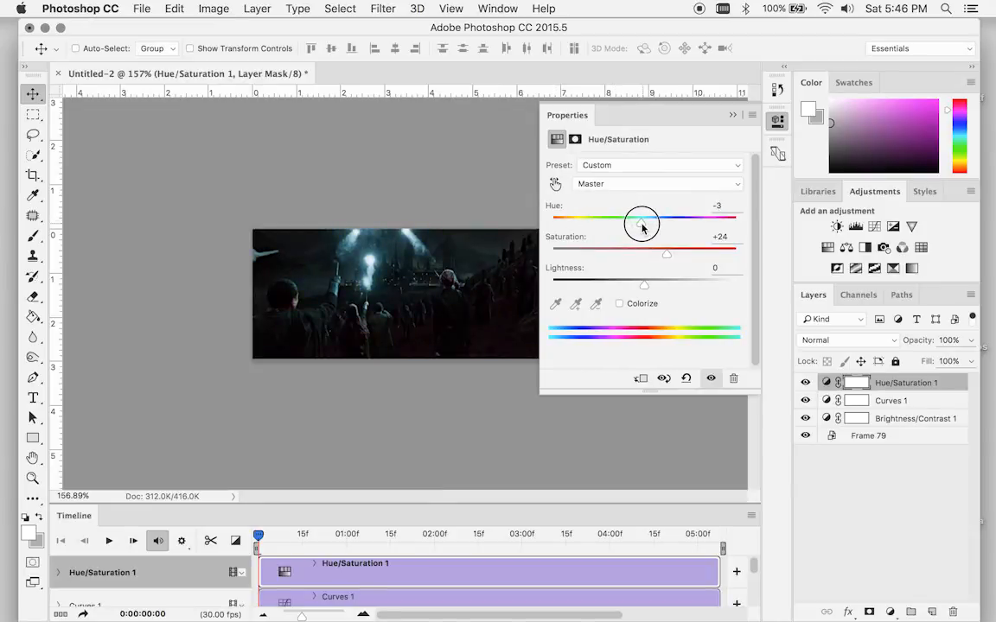
left_click_drag(643, 223, 643, 223)
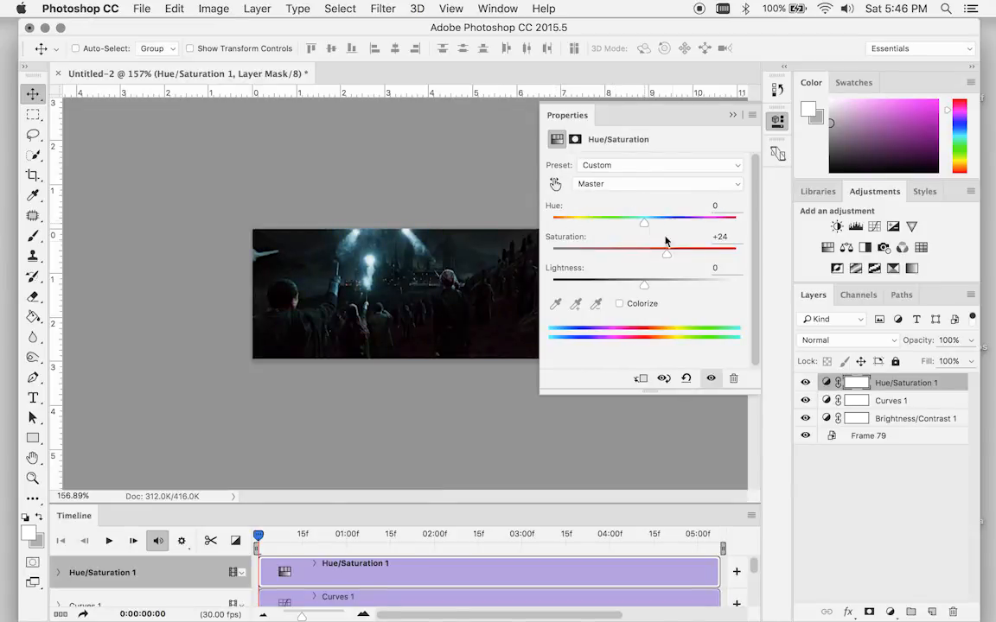
left_click_drag(666, 252, 682, 253)
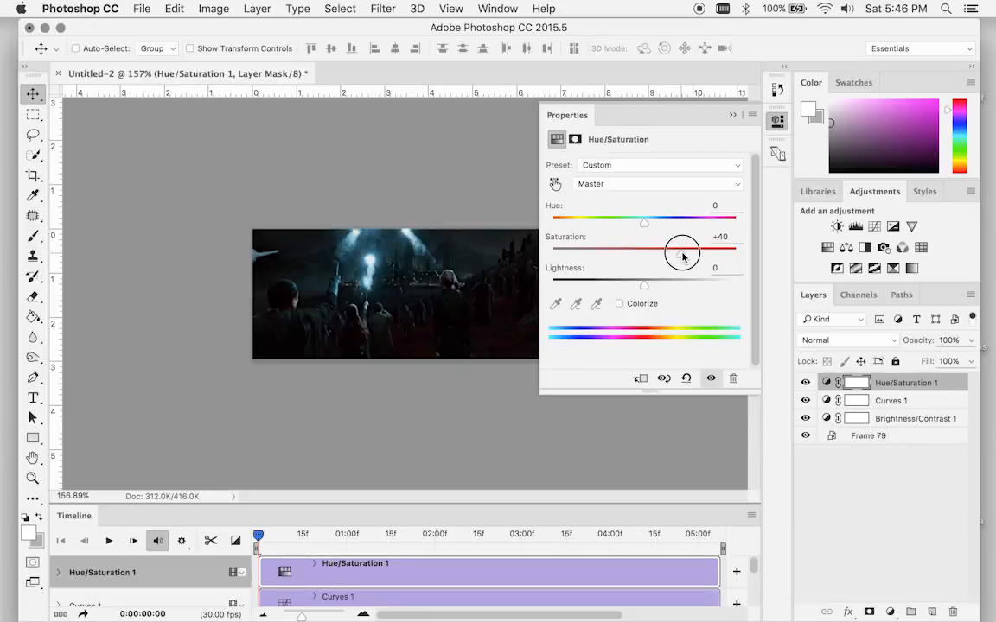
left_click_drag(683, 253, 678, 252)
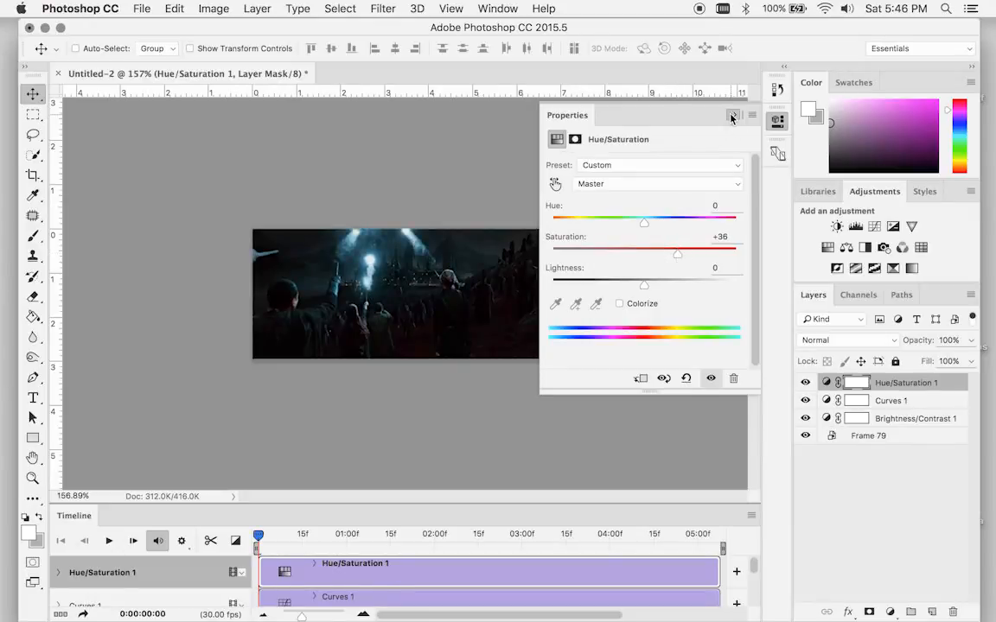
Close the properties and add a default Exposure adjustment layer on top.
left_click(733, 114)
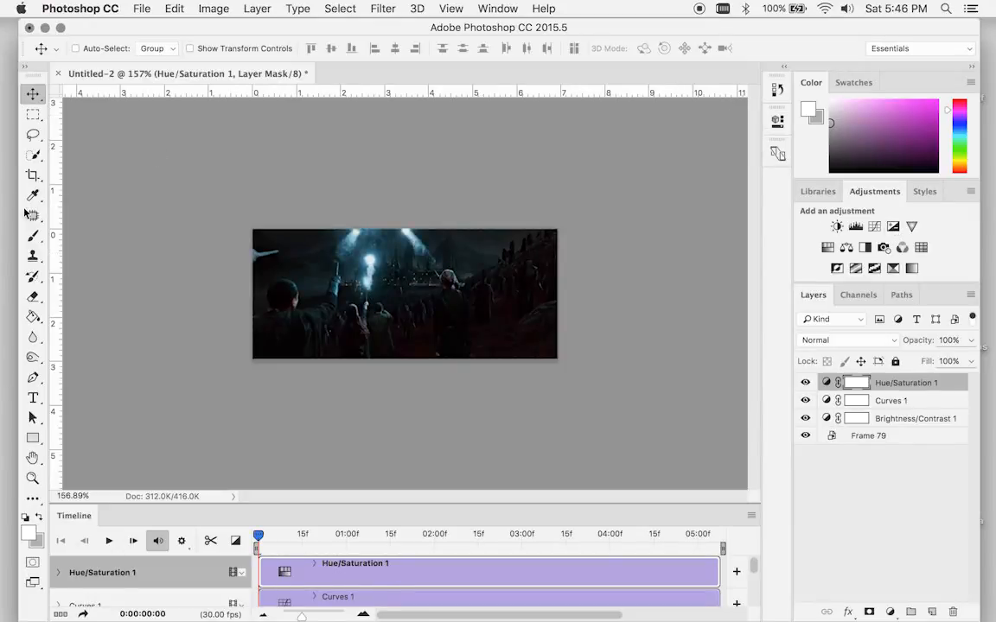
left_click(32, 175)
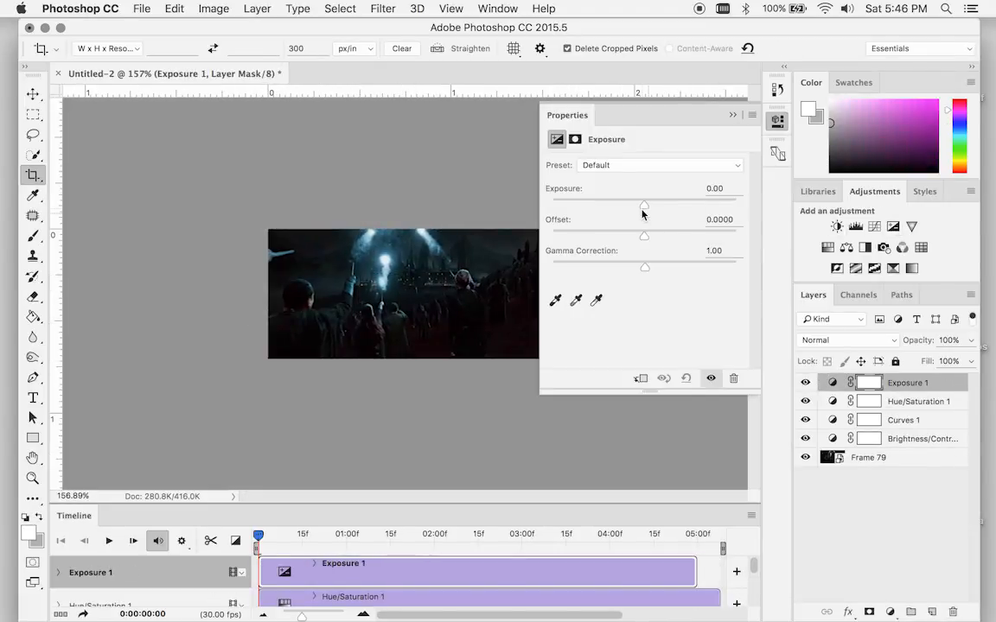
Raise the Exposure layer's exposure to about +0.39.
left_click_drag(643, 204, 650, 204)
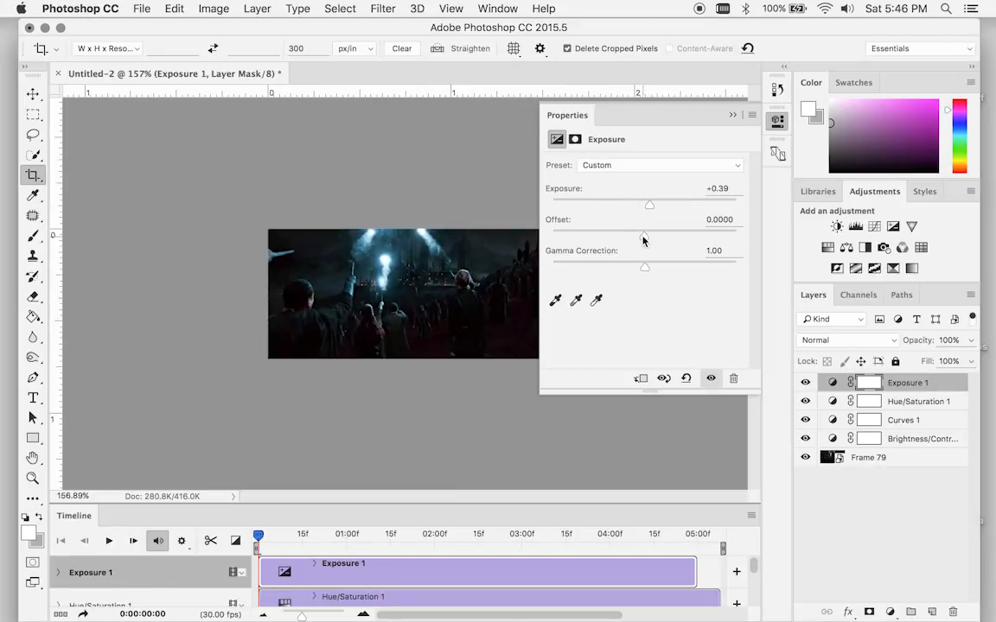
mouse_move(886, 588)
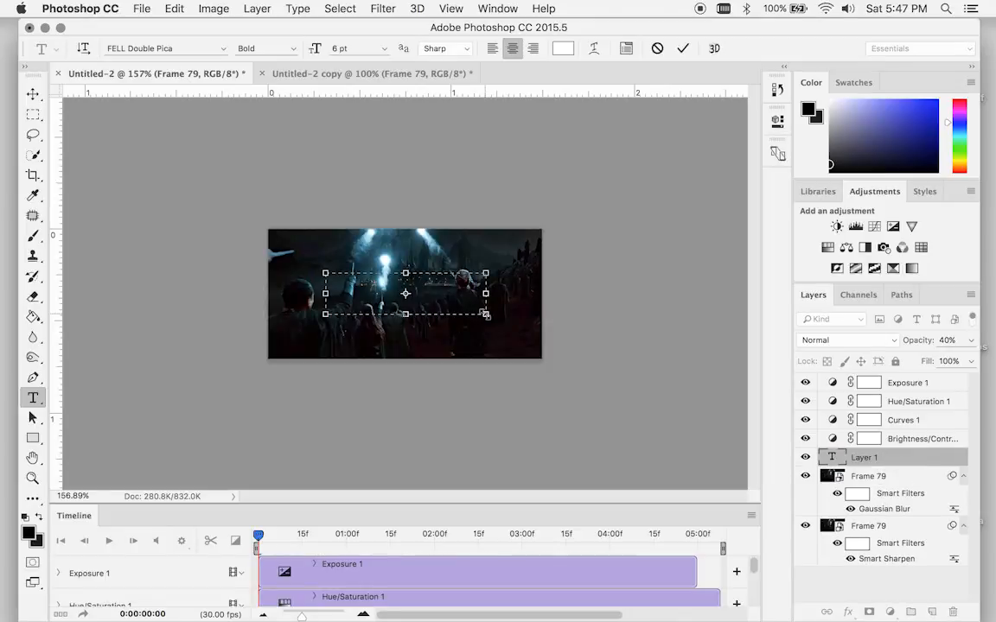
Enter the caption HOGWARTS IS UNDER ATTACK in white across the middle and commit it.
type("HOGWARTS IS UNDER ATTACK")
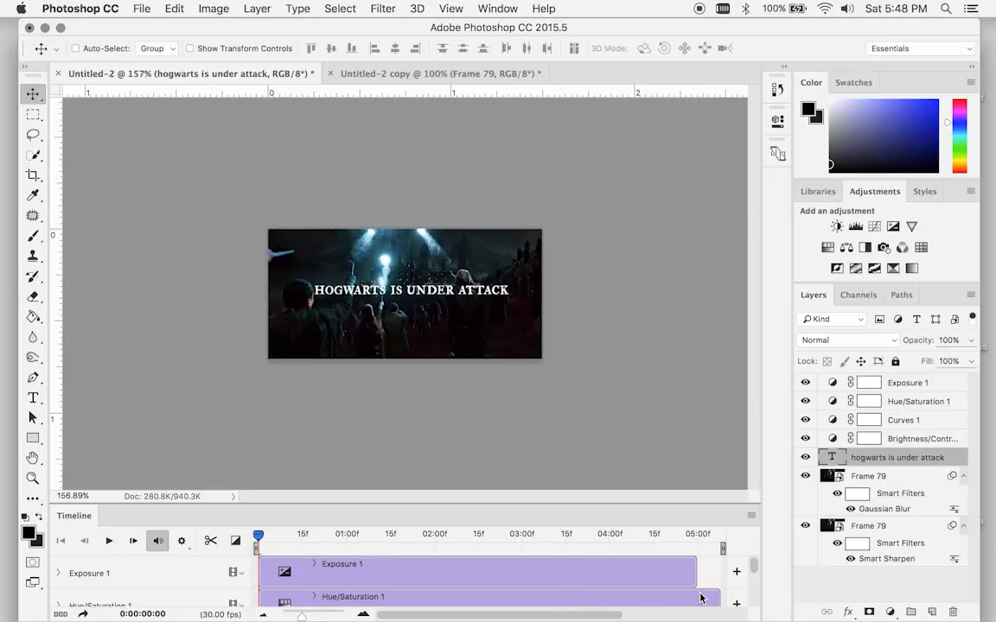
left_click(920, 402)
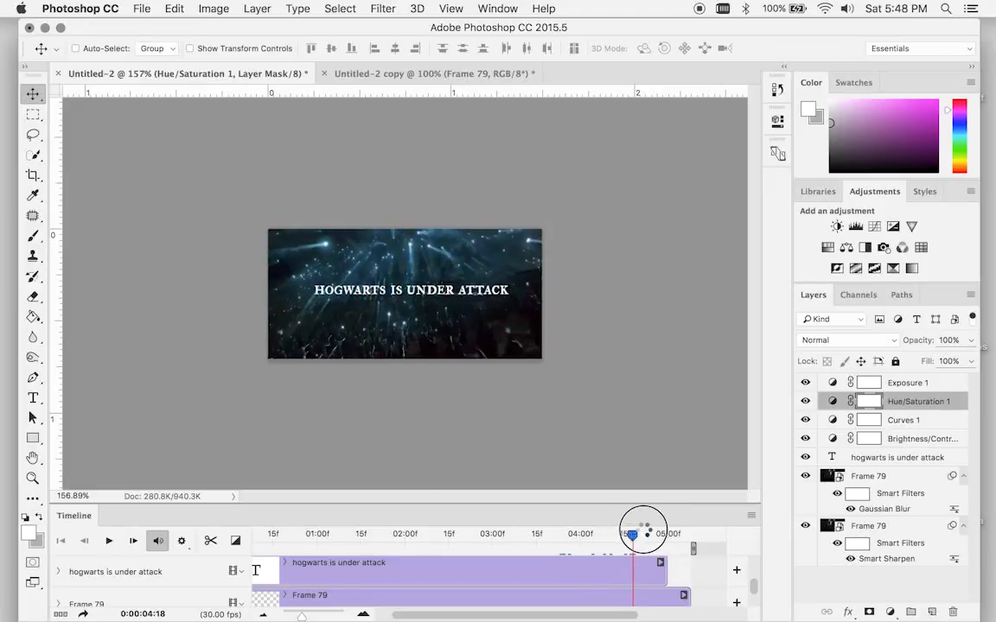
Stretch the caption's timeline clip so it lasts until the video clip ends.
left_click_drag(633, 534, 672, 534)
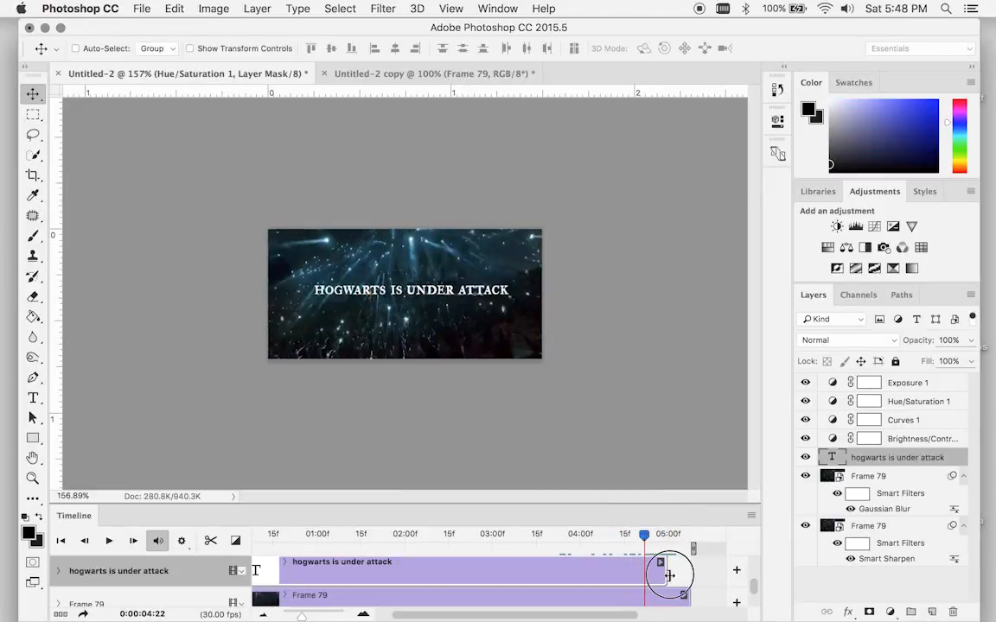
left_click_drag(667, 574, 691, 574)
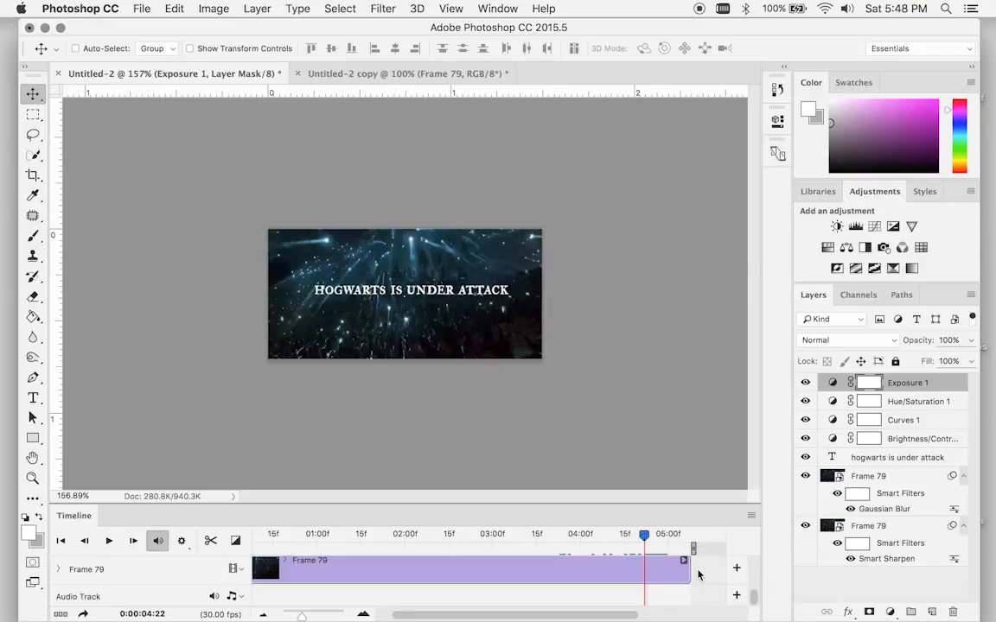
left_click(142, 9)
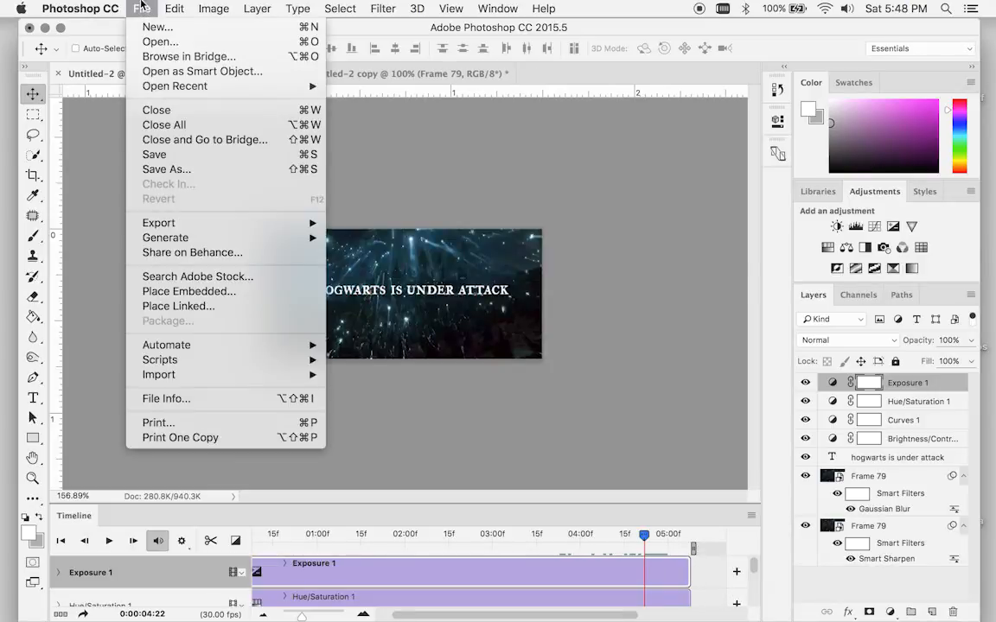
mouse_move(159, 222)
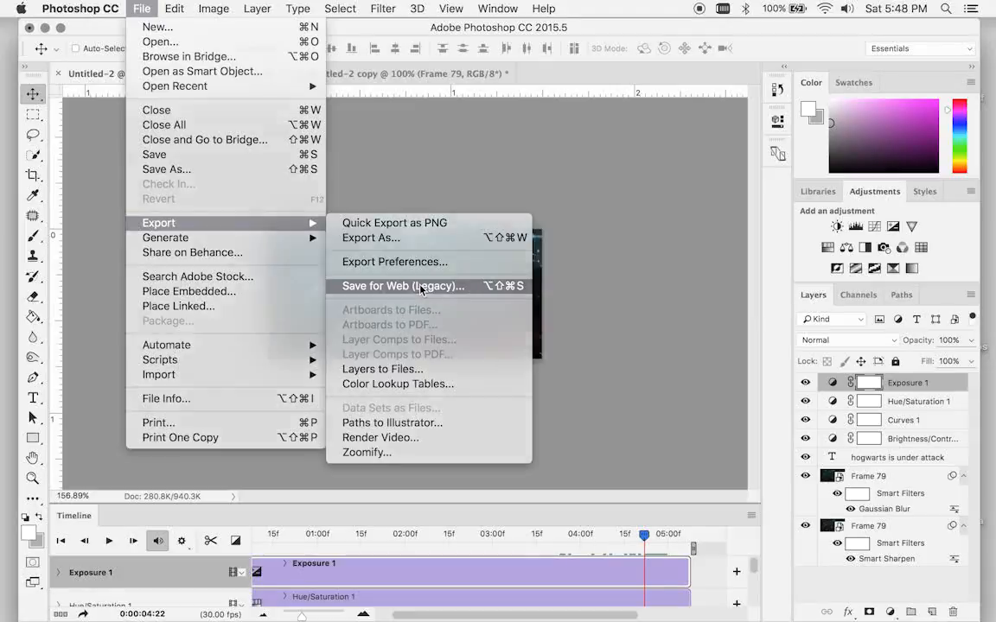
In Save for Web, set Looping to Forever and preview the GIF in Safari.
left_click(403, 287)
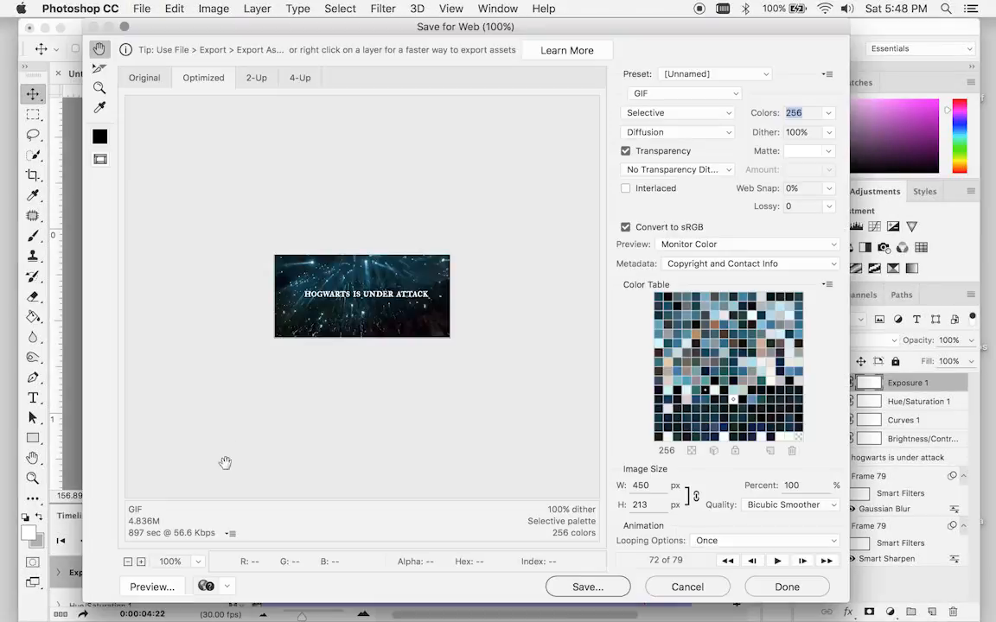
left_click(764, 539)
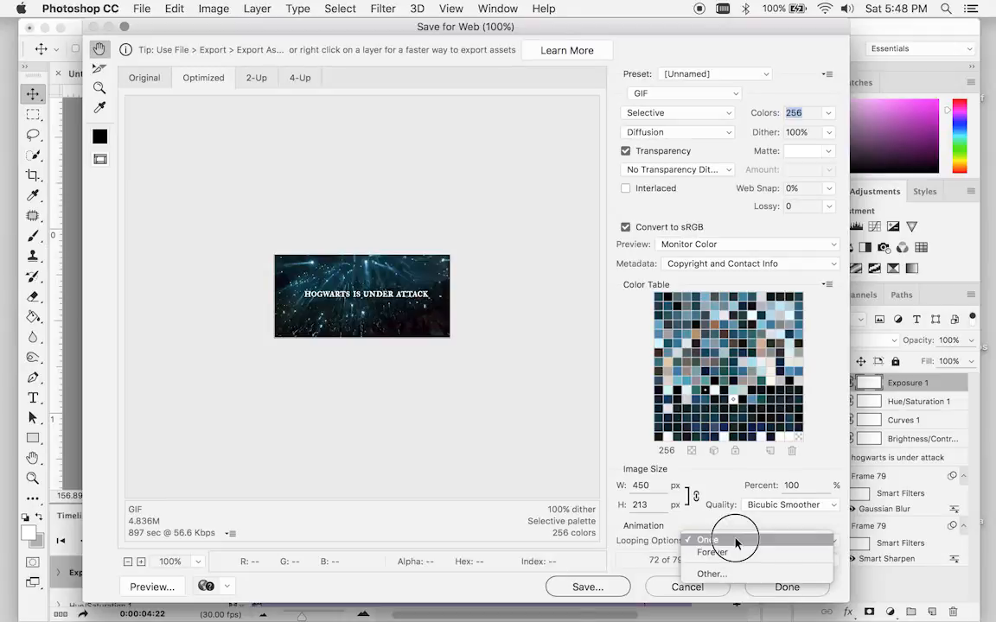
left_click(711, 553)
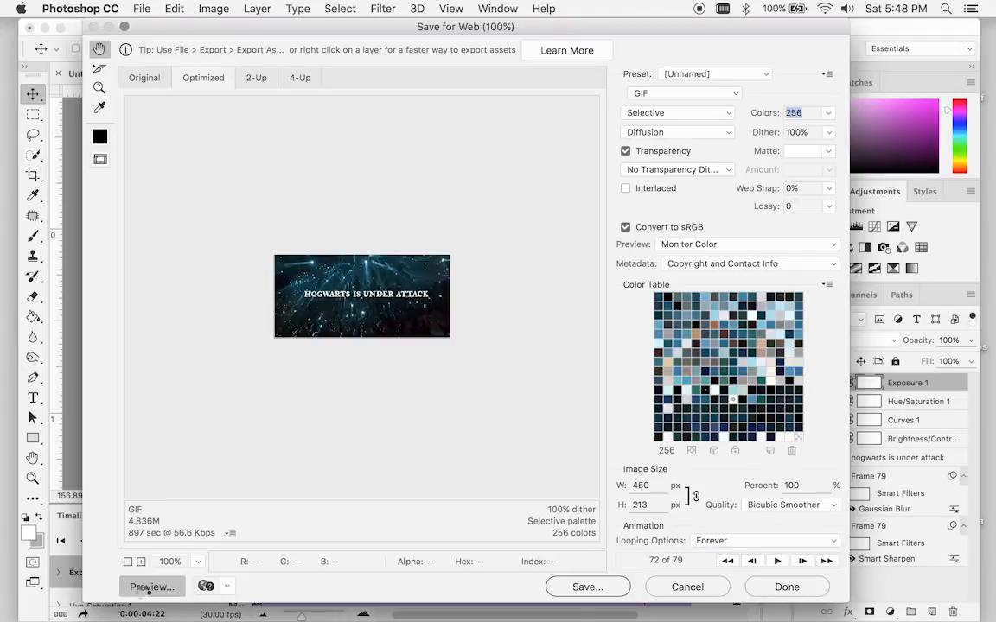
left_click(152, 588)
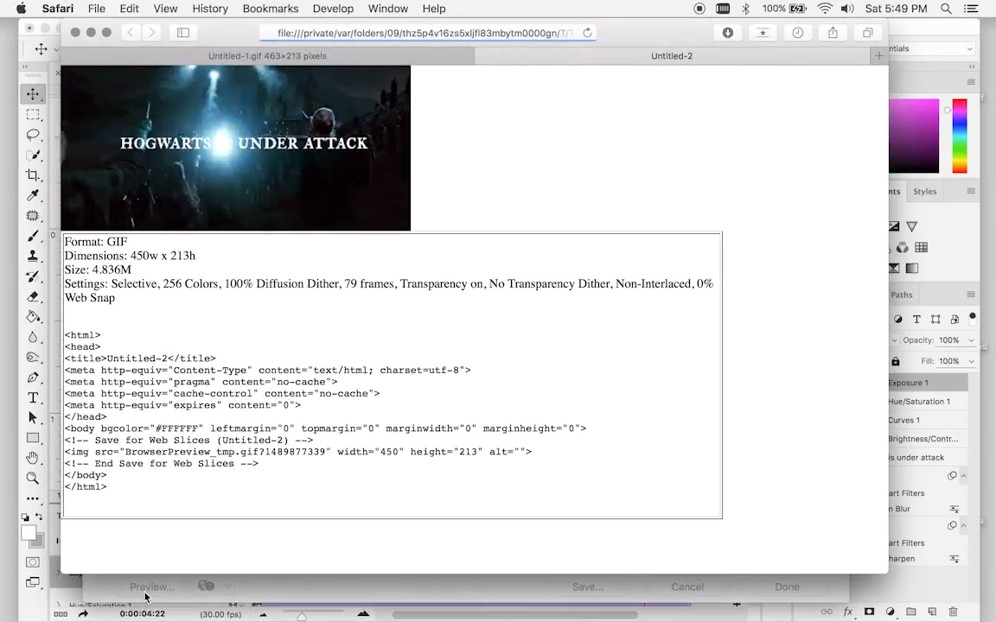